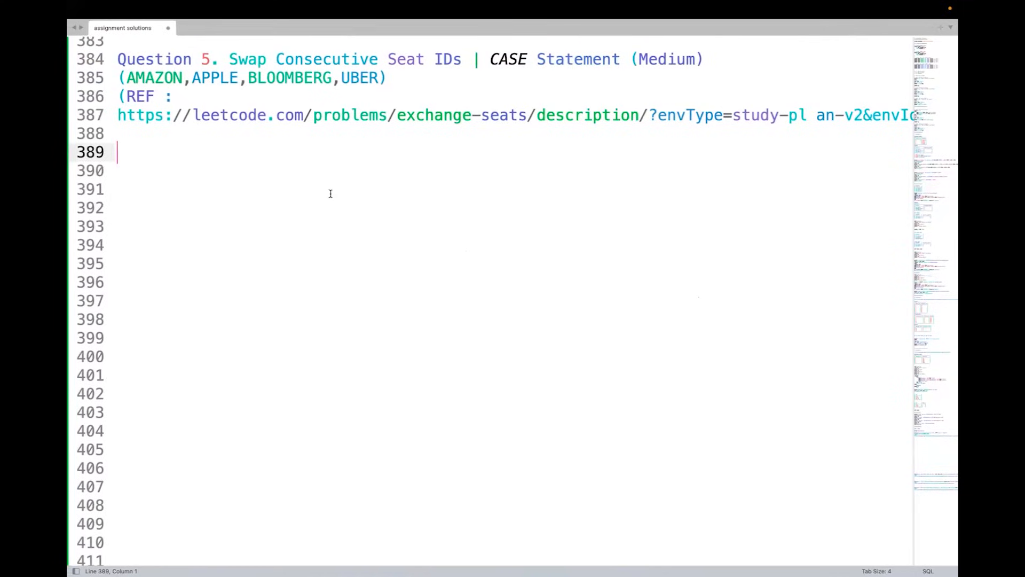
{"action": "mouse_move", "coordinate": [237, 90]}
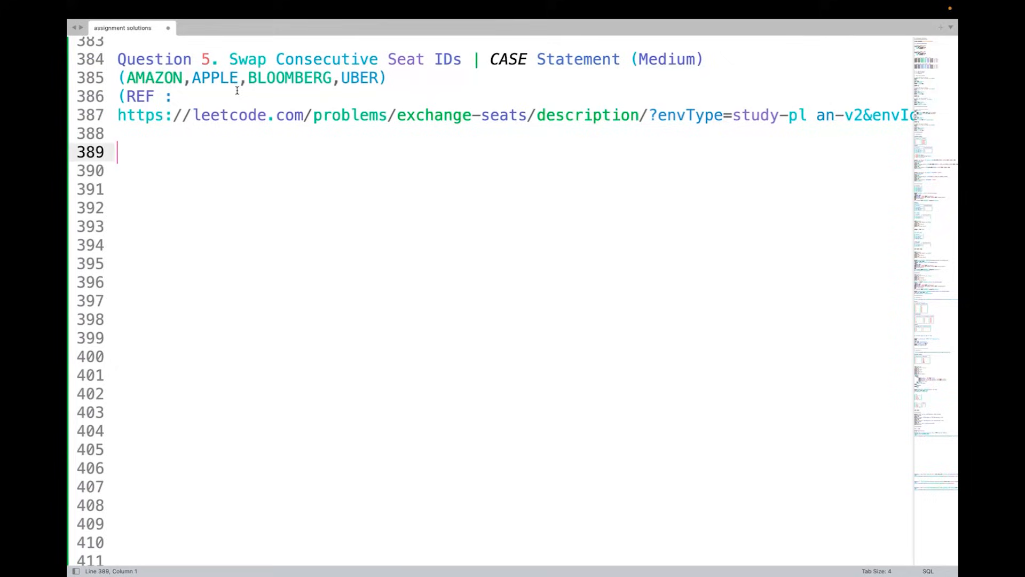
{"action": "mouse_move", "coordinate": [284, 156]}
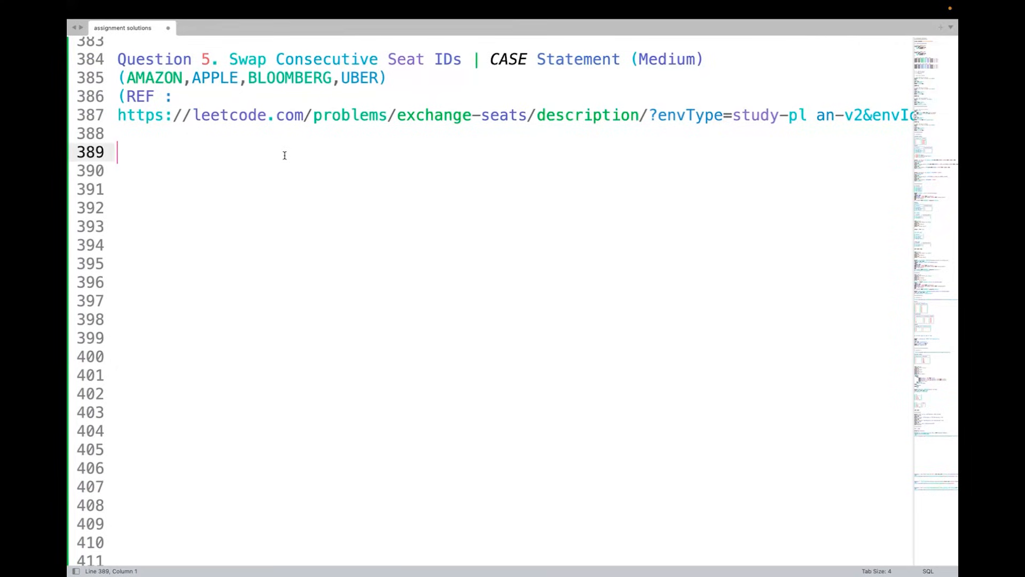
{"action": "mouse_move", "coordinate": [317, 120]}
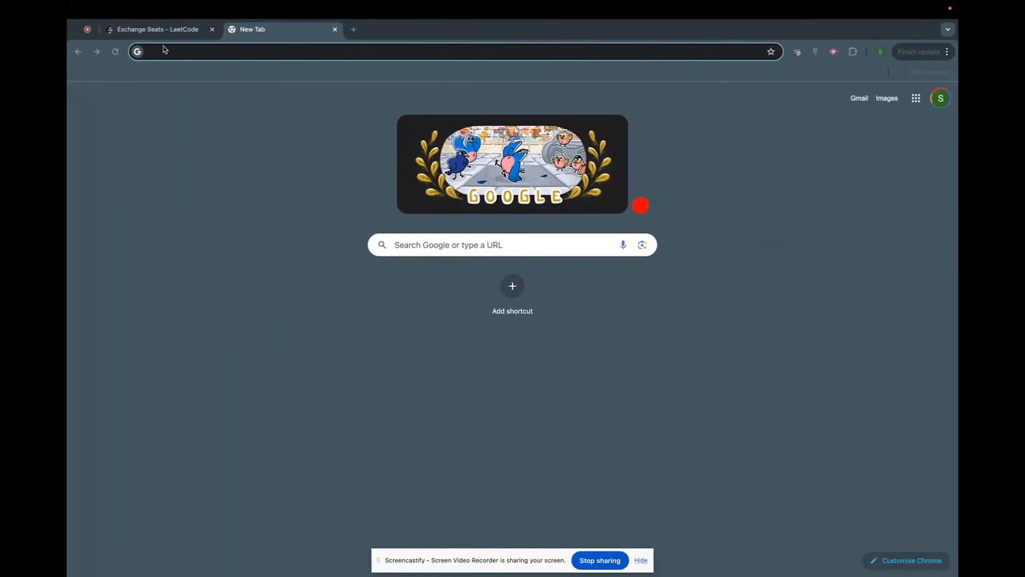
Return to the Exchange Seats LeetCode tab and scroll to the Seat schema and Example 1.
{"action": "left_click", "coordinate": [157, 29]}
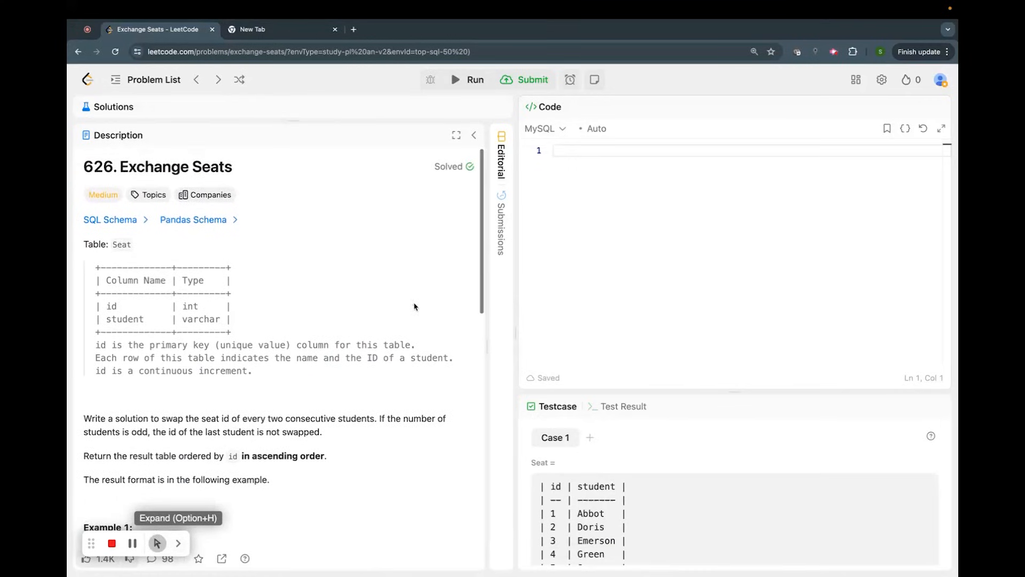
{"action": "scroll", "scroll_direction": "down", "scroll_amount": 3}
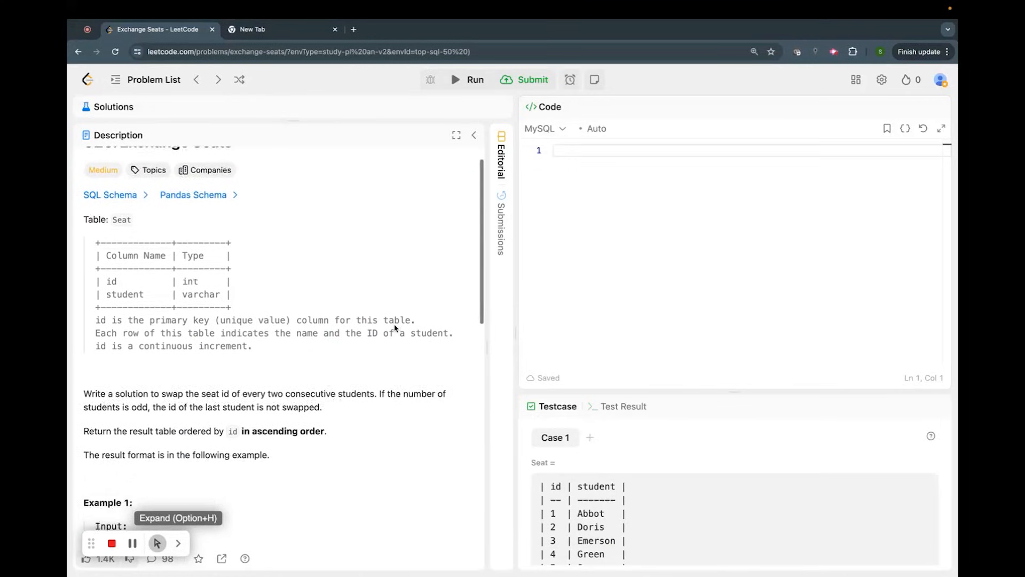
{"action": "scroll", "scroll_direction": "down", "scroll_amount": 3}
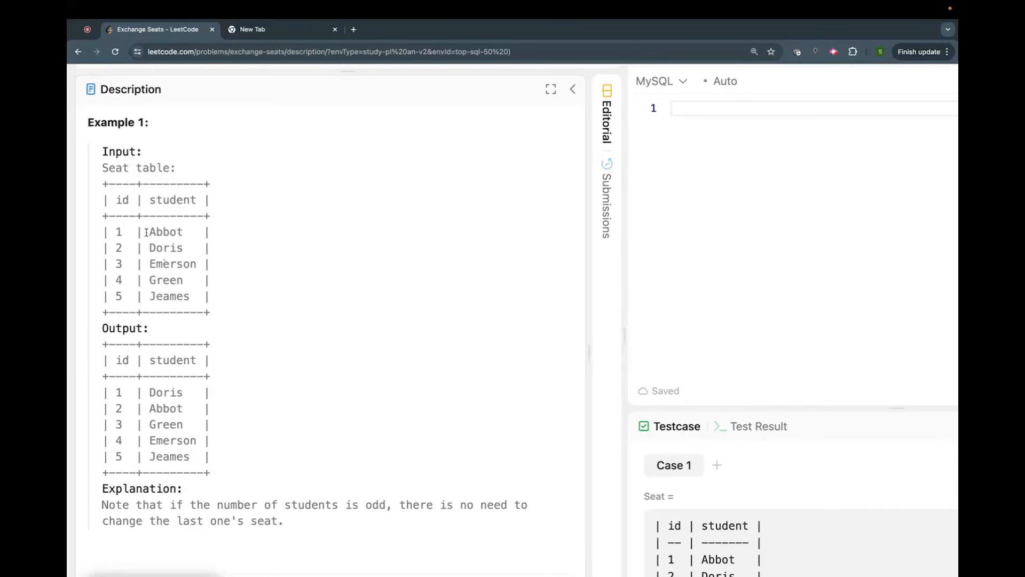
{"action": "double_click", "coordinate": [118, 231]}
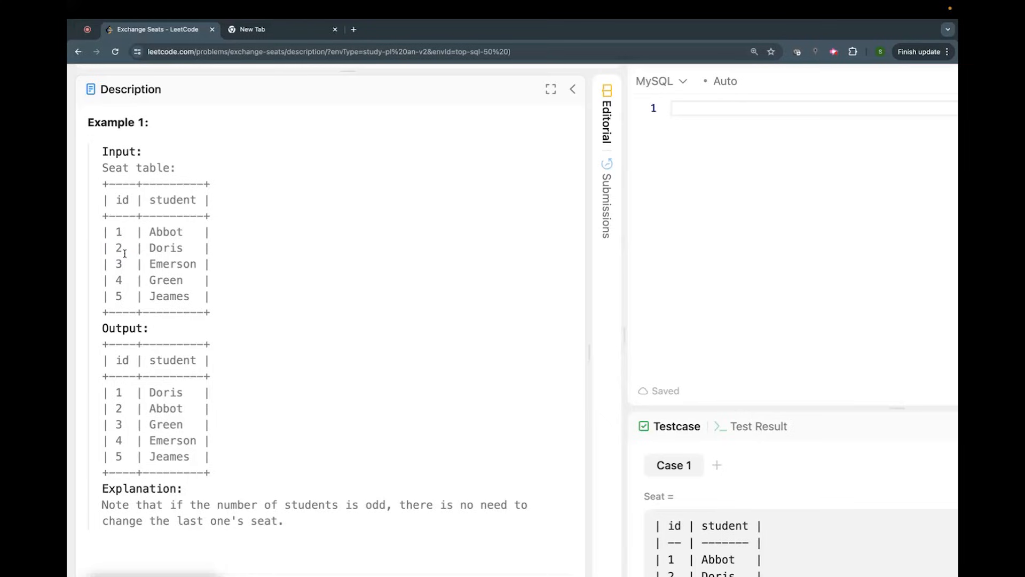
{"action": "double_click", "coordinate": [118, 247]}
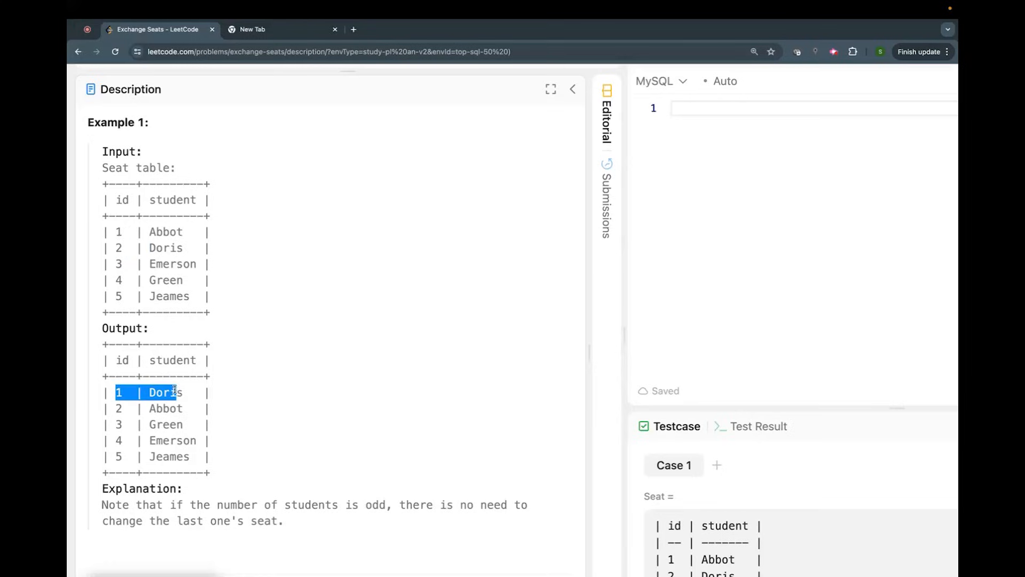
{"action": "left_click", "coordinate": [182, 391]}
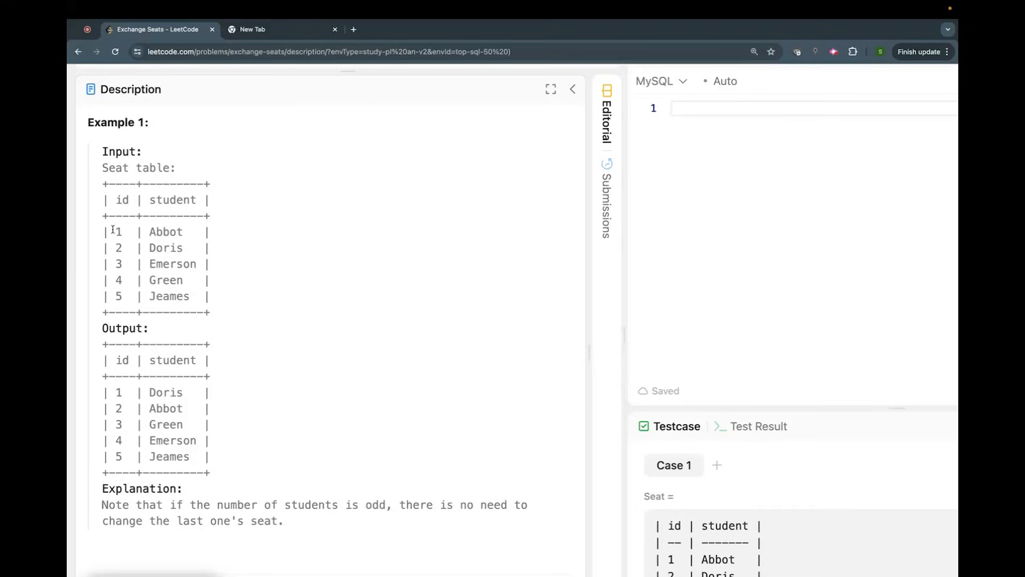
{"action": "double_click", "coordinate": [117, 232]}
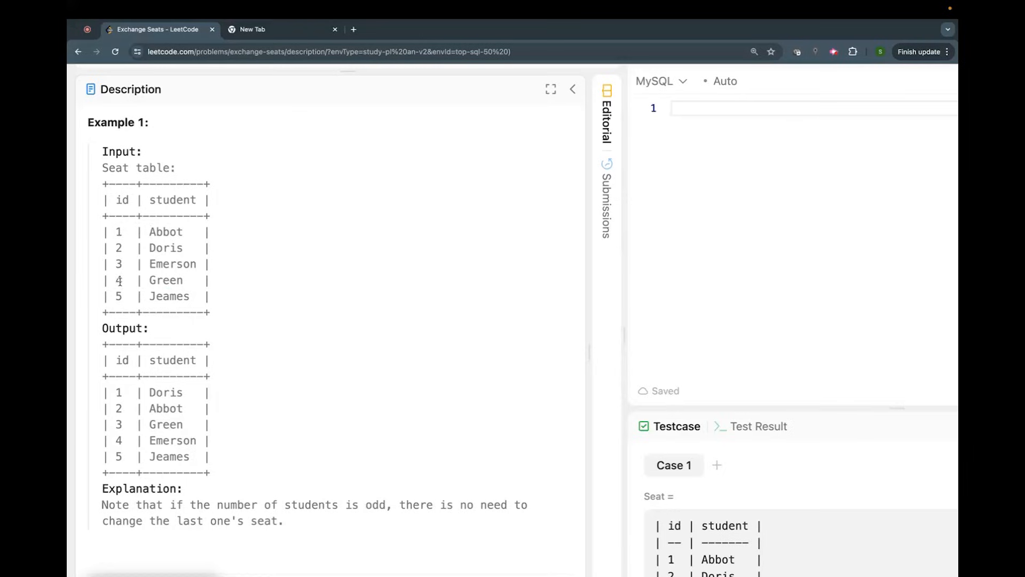
{"action": "mouse_move", "coordinate": [111, 296]}
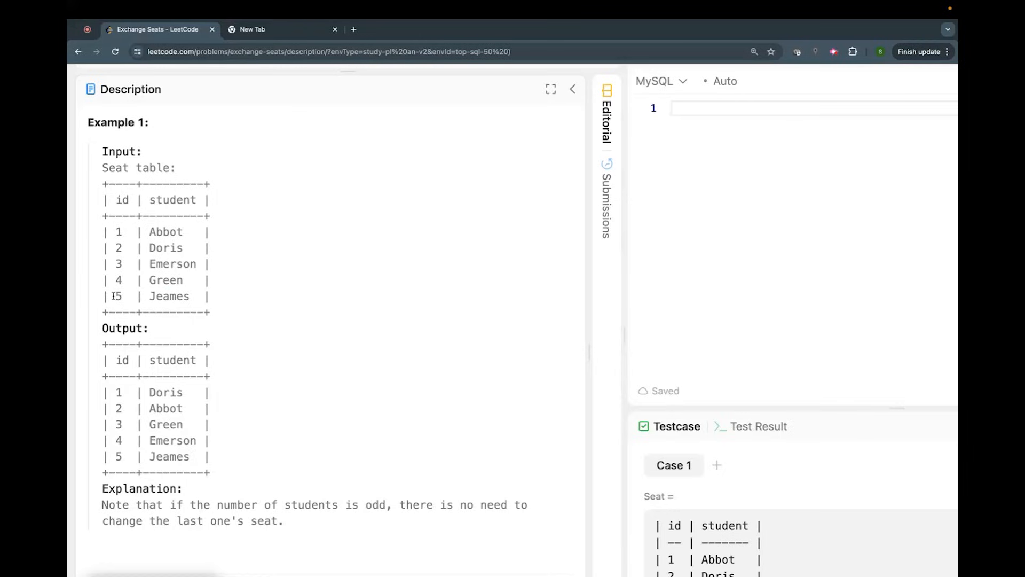
{"action": "double_click", "coordinate": [157, 296]}
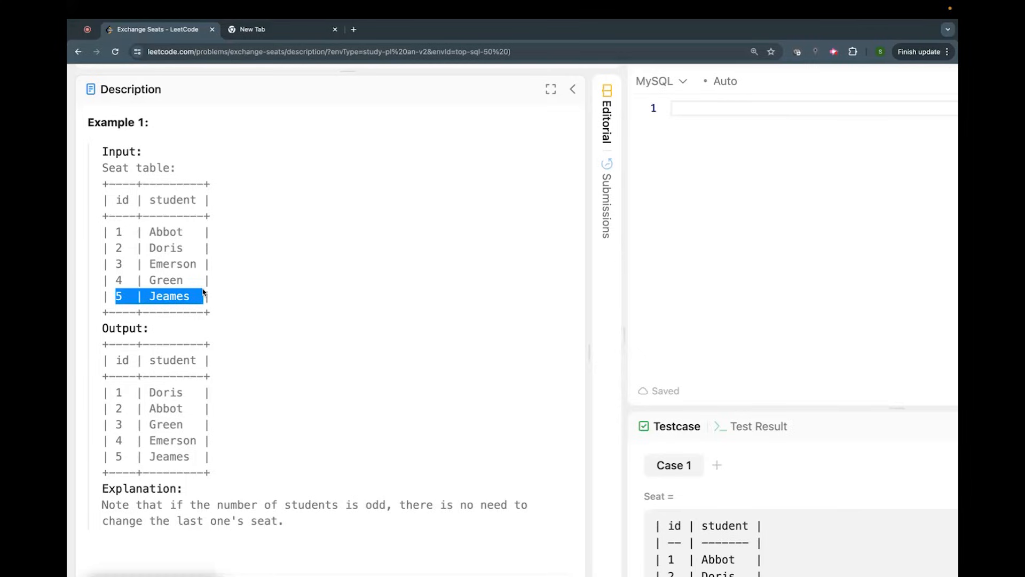
{"action": "left_click", "coordinate": [160, 246]}
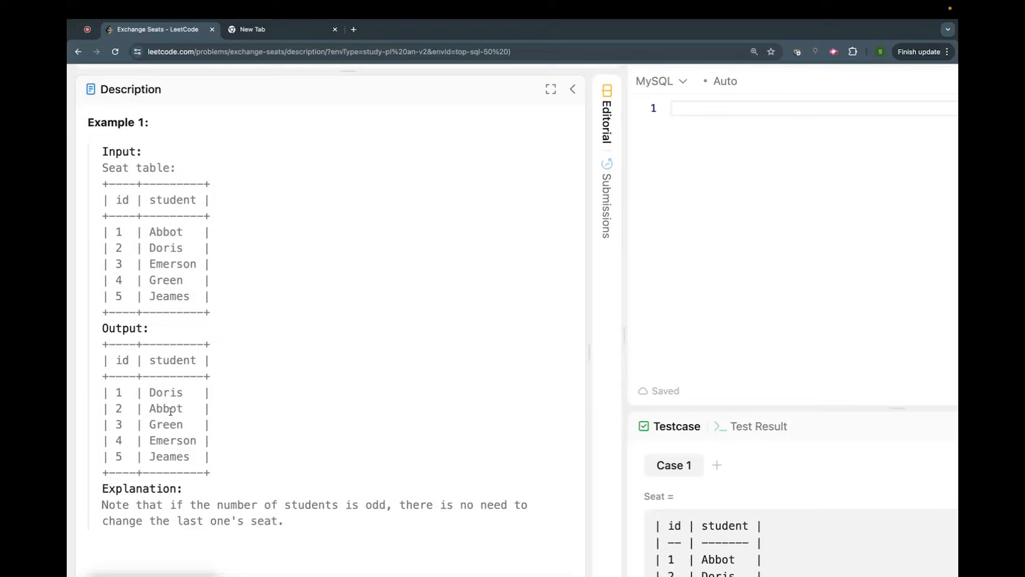
{"action": "mouse_move", "coordinate": [166, 281]}
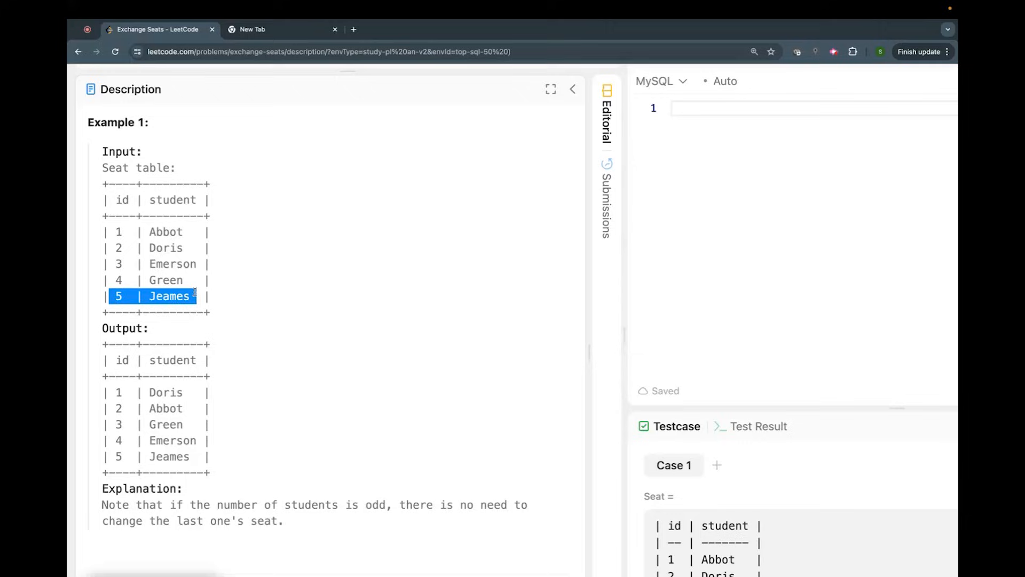
{"action": "left_click", "coordinate": [252, 437]}
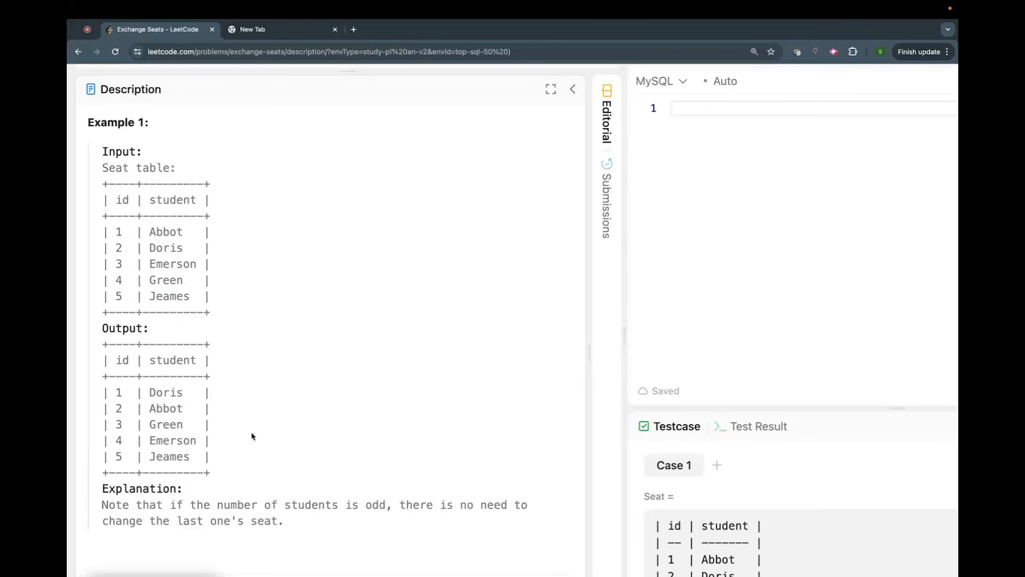
{"action": "scroll", "scroll_direction": "down", "scroll_amount": 3}
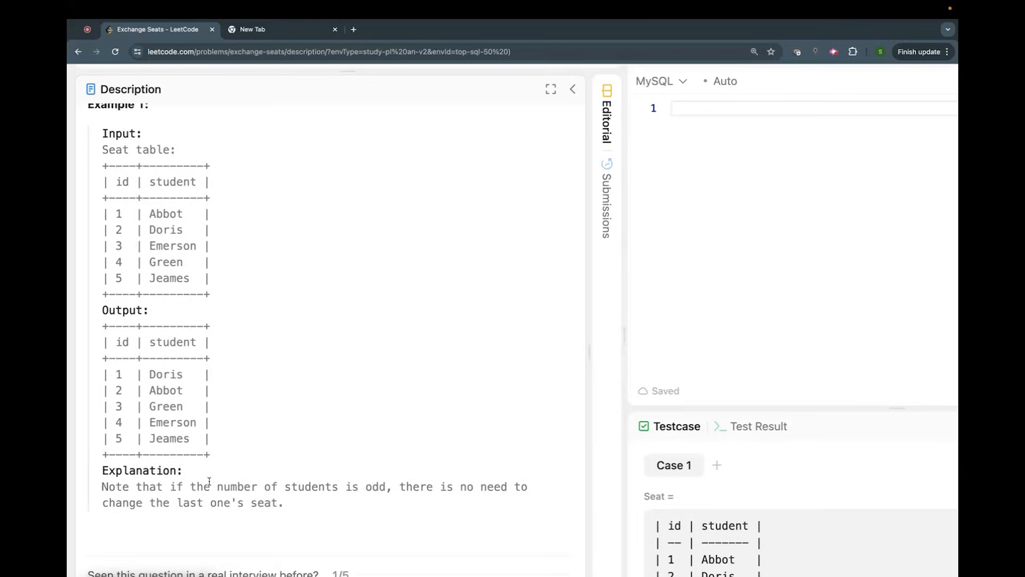
{"action": "mouse_move", "coordinate": [416, 490]}
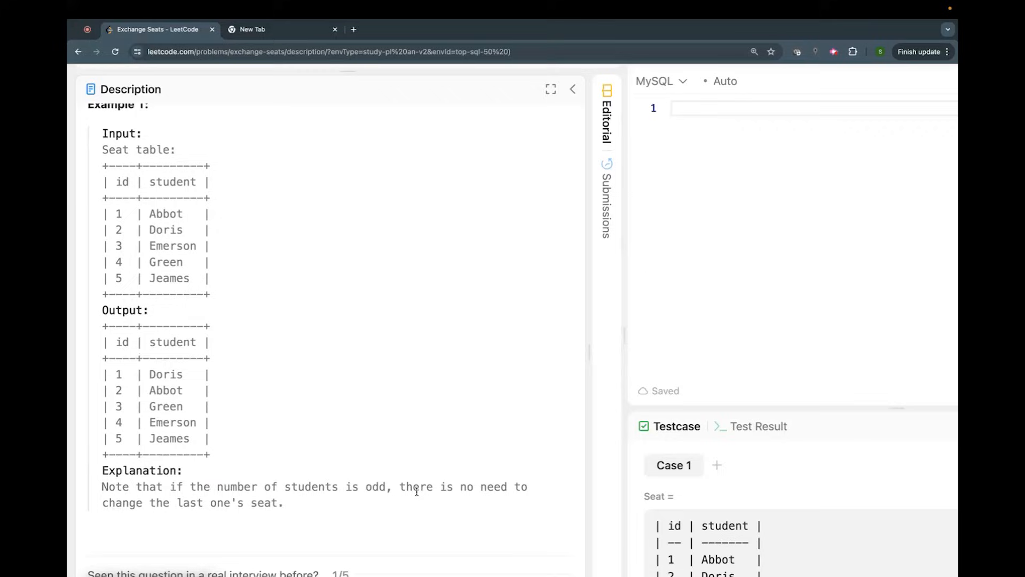
{"action": "mouse_move", "coordinate": [295, 511]}
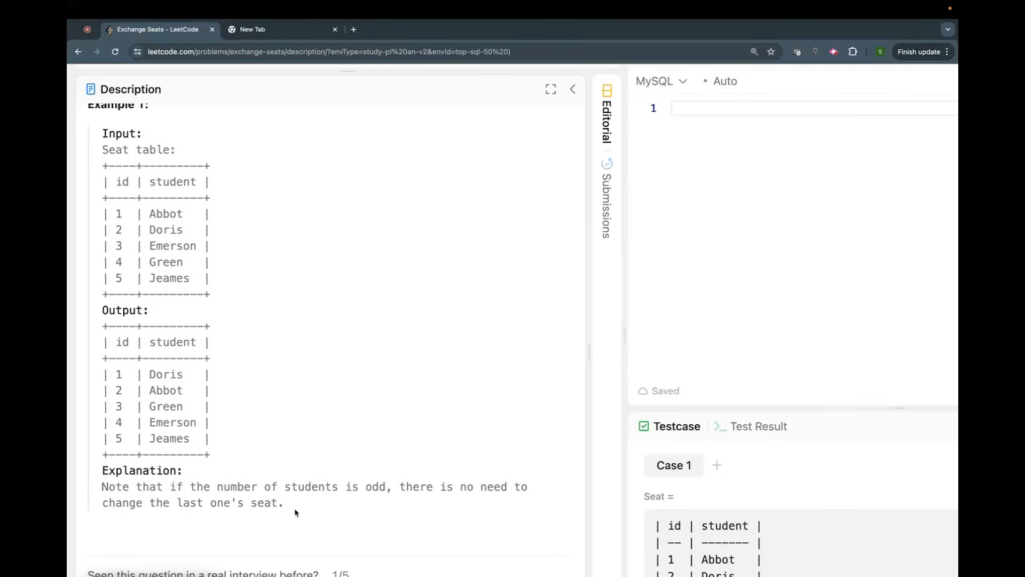
{"action": "scroll", "scroll_direction": "up", "scroll_amount": 3}
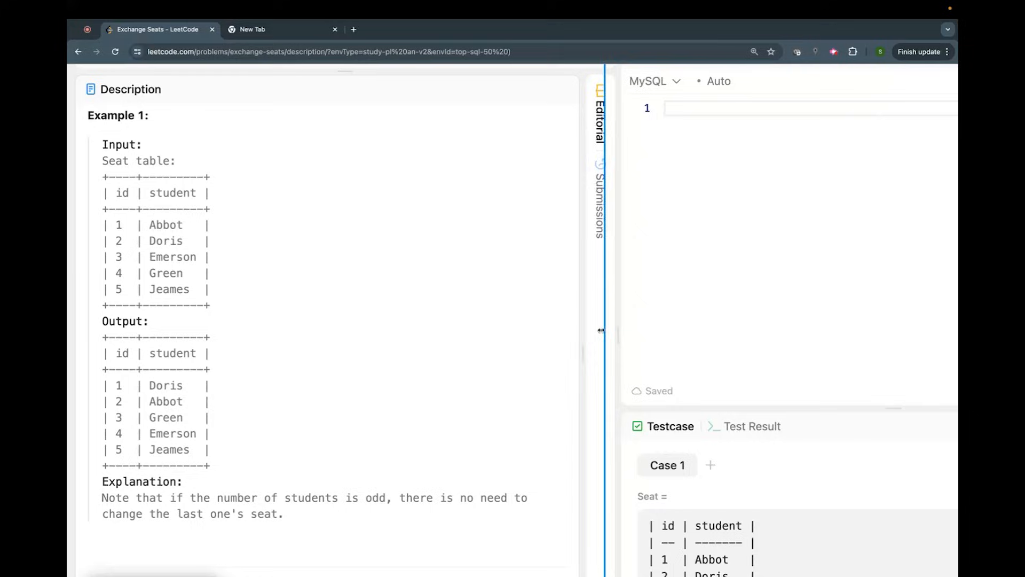
{"action": "scroll", "scroll_direction": "up", "scroll_amount": 3}
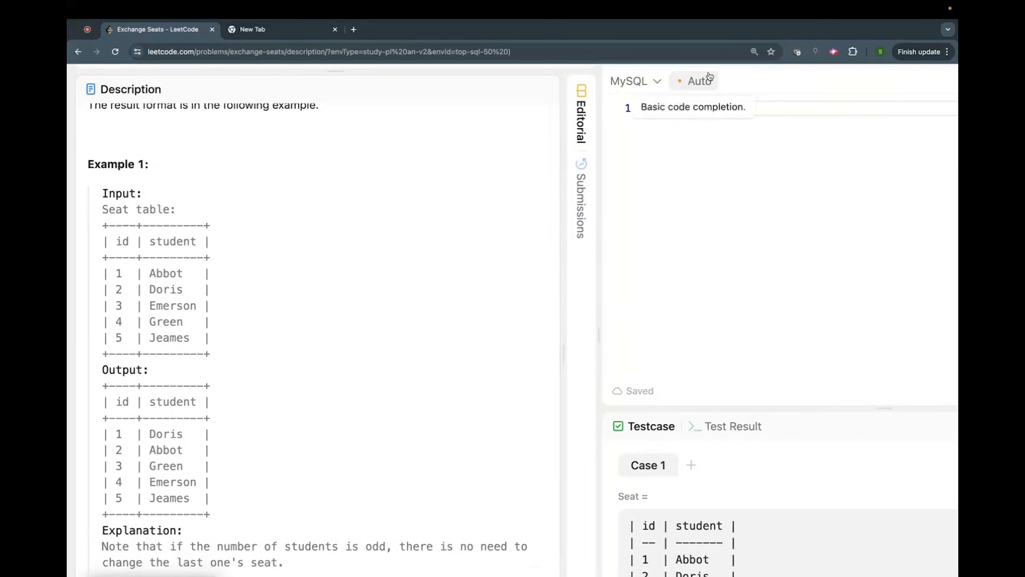
{"action": "scroll", "scroll_direction": "up", "scroll_amount": 3}
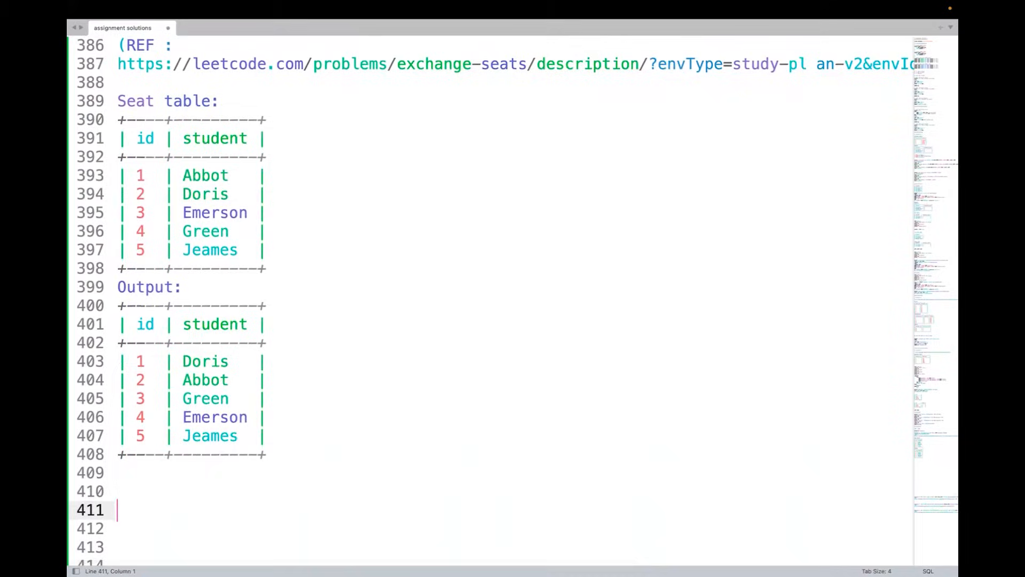
Select the Output label below the Seat table to remove the swapped Output table.
{"action": "scroll", "scroll_direction": "down", "scroll_amount": 3}
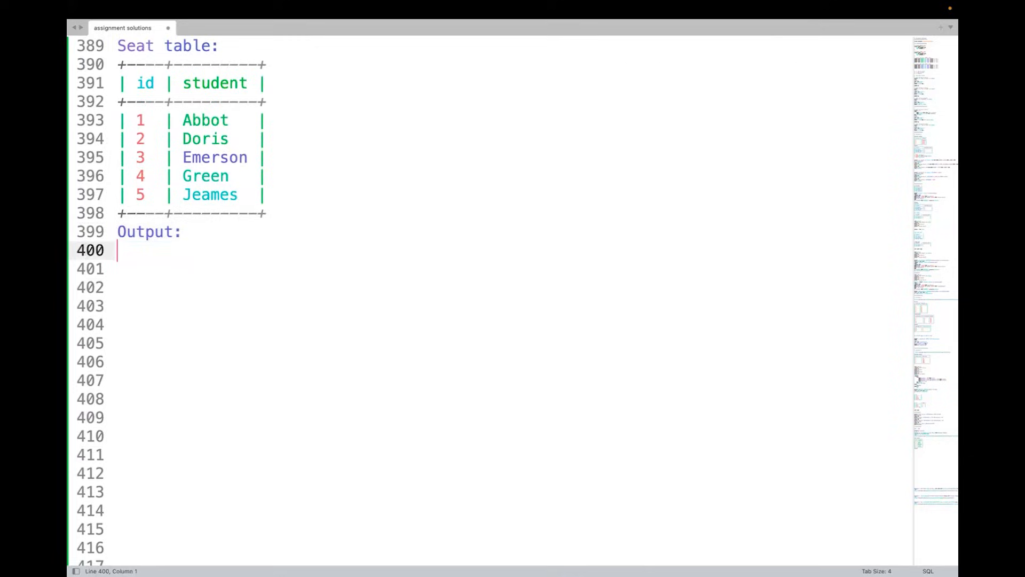
{"action": "double_click", "coordinate": [149, 256]}
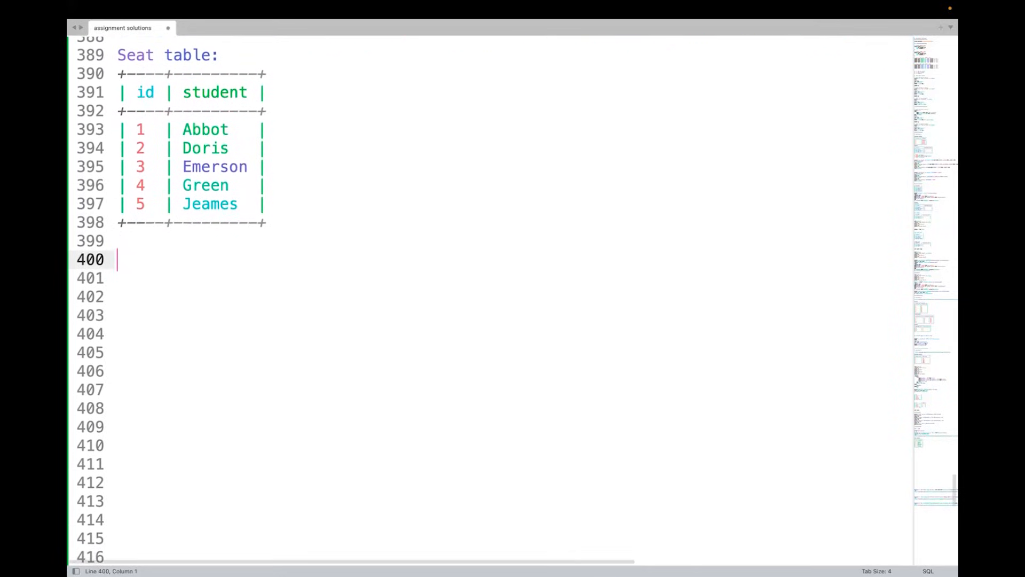
Start the query as SELECT CASE, removing the leftover word 'categories' after SELECT.
{"action": "type", "text": "SELECT"}
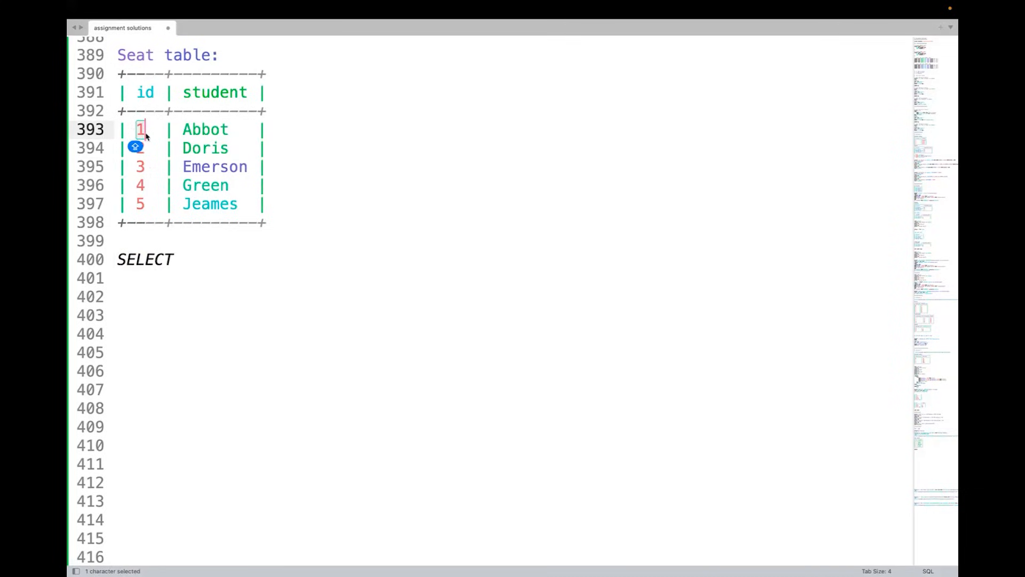
{"action": "mouse_move", "coordinate": [170, 242]}
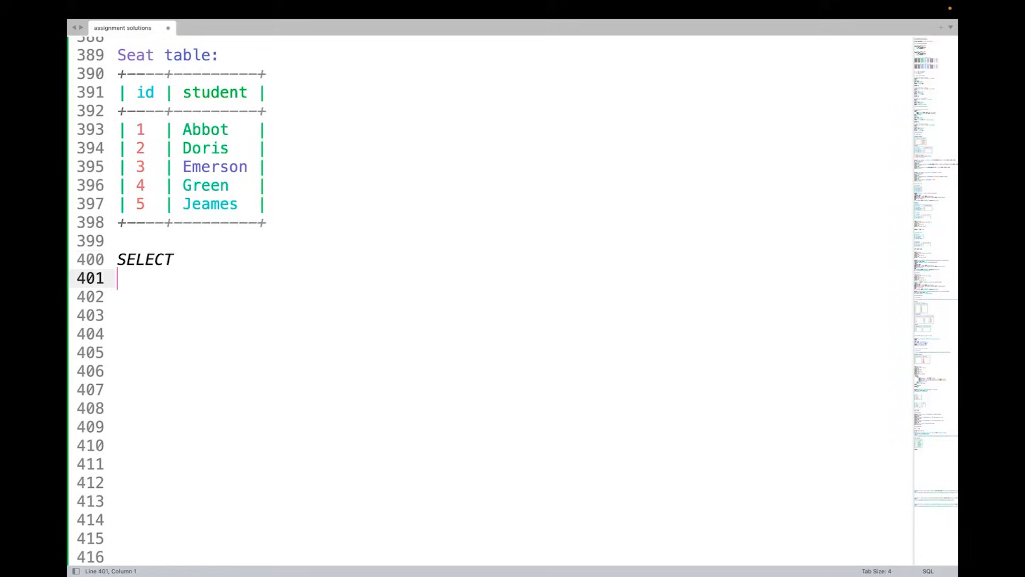
{"action": "type", "text": "V"}
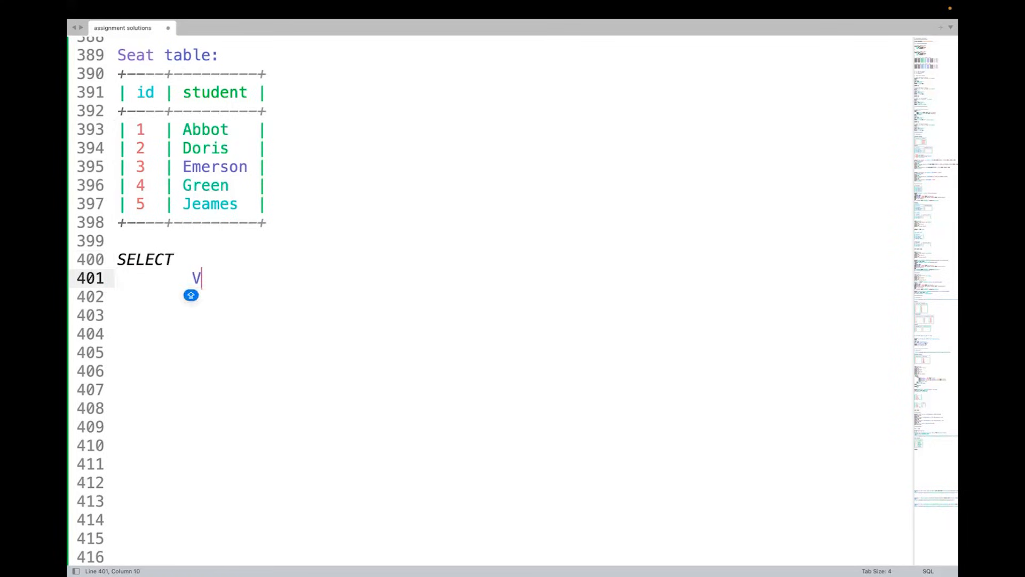
{"action": "type", "text": "CA"}
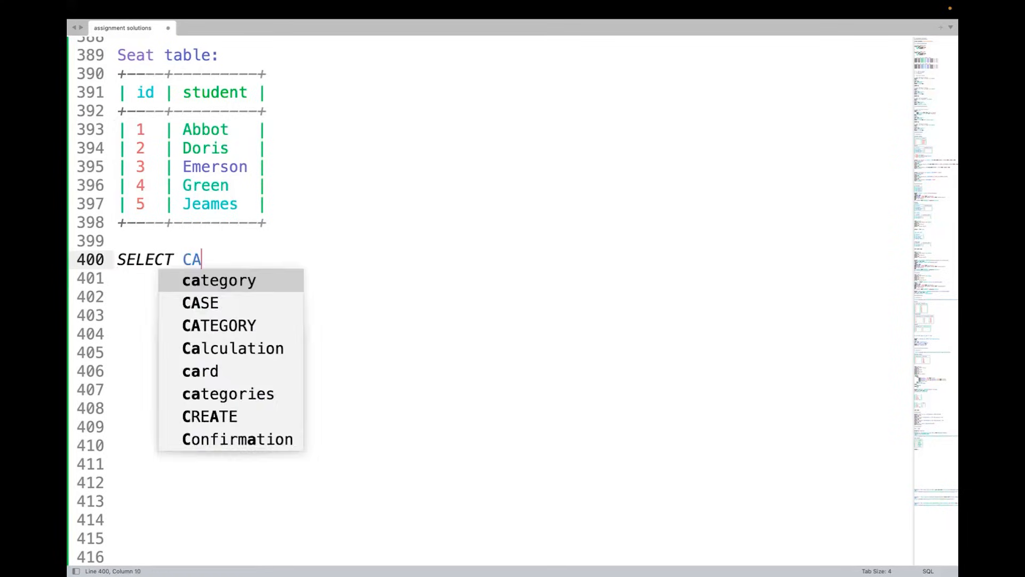
{"action": "left_click", "coordinate": [229, 394]}
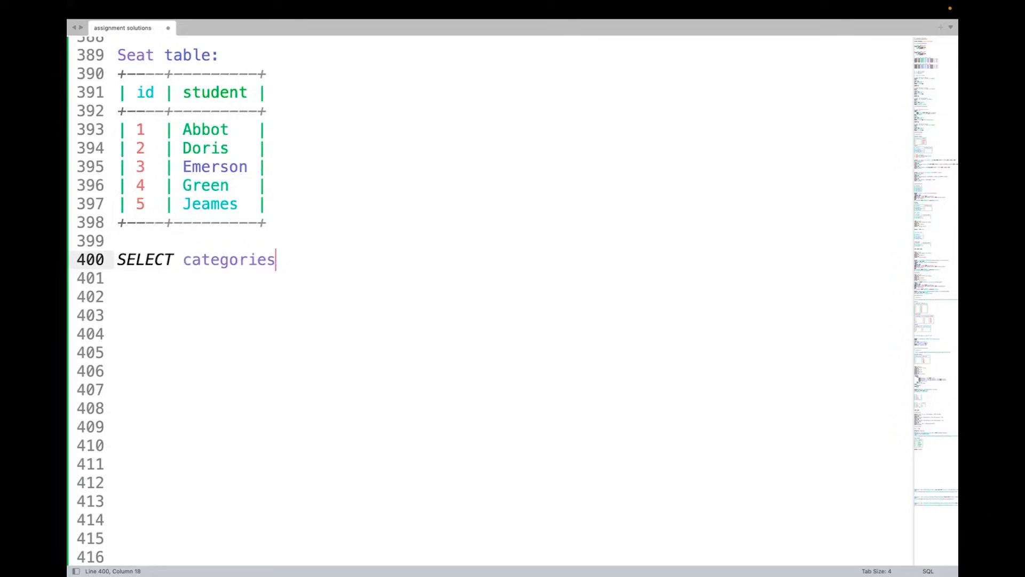
{"action": "key", "text": "Backspace"}
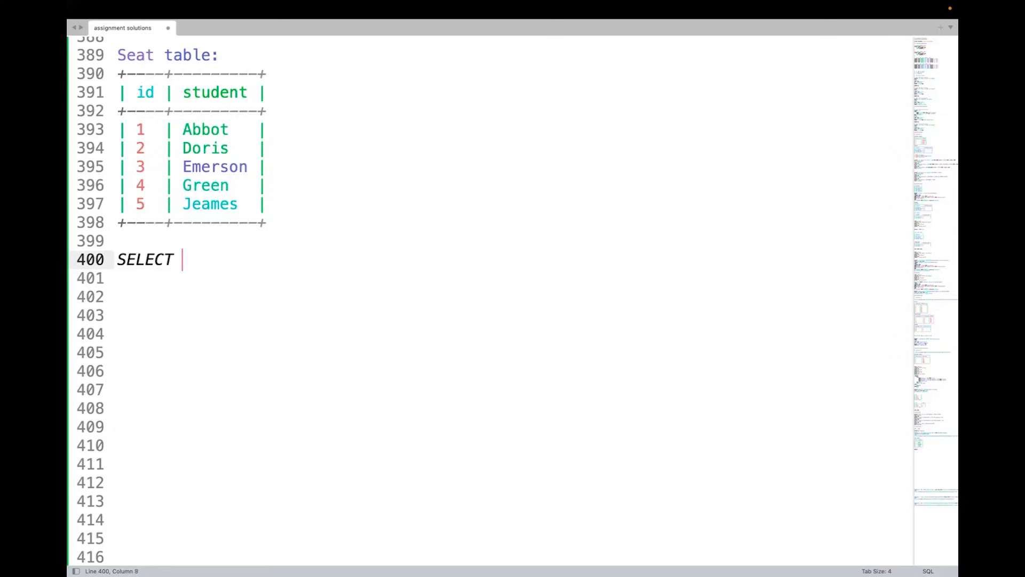
{"action": "type", "text": "CASE"}
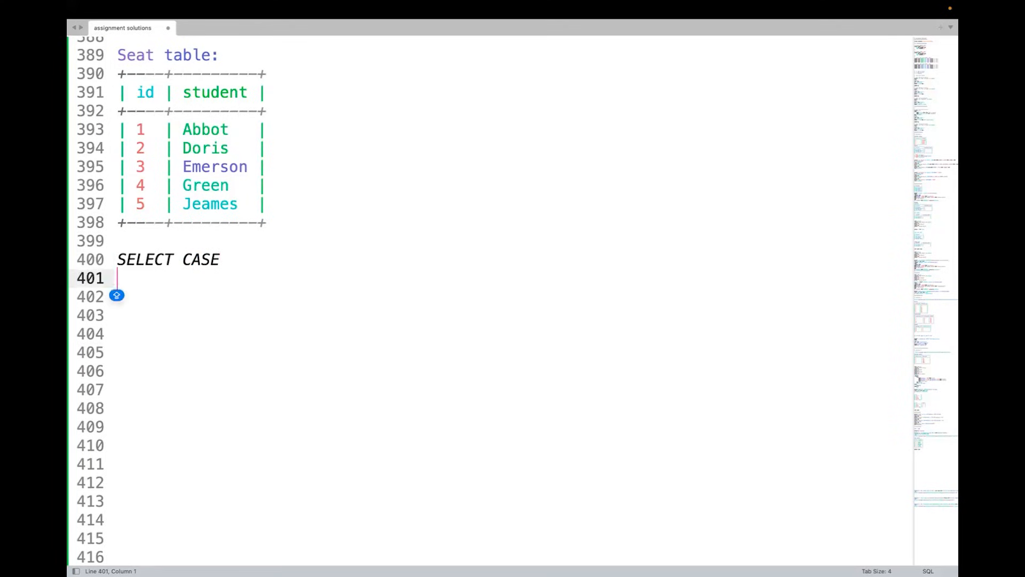
Write the first branch condition WHEN id%2 = 1, checking id 1 in the Seat table.
{"action": "type", "text": "WEH"}
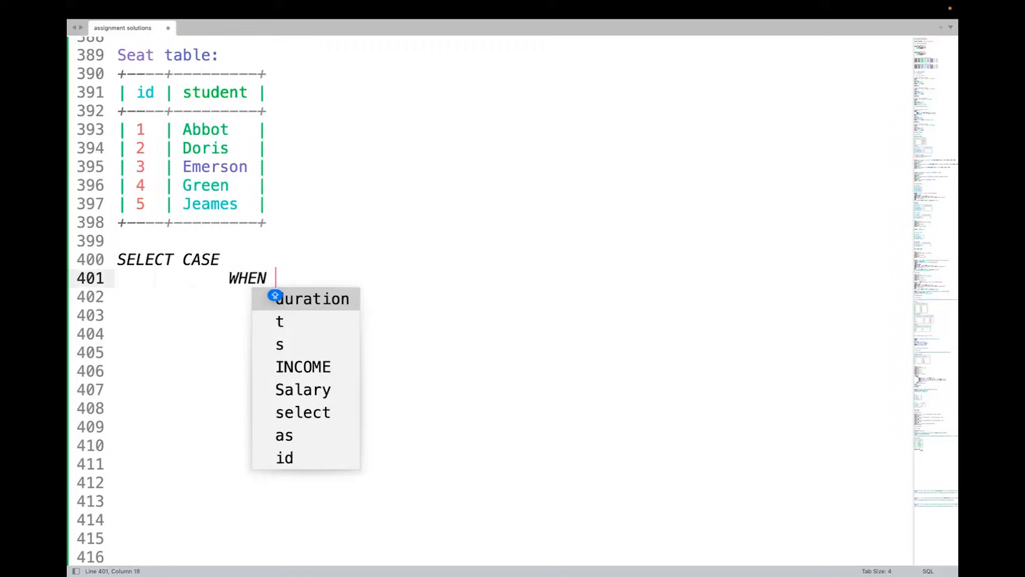
{"action": "type", "text": "ID"}
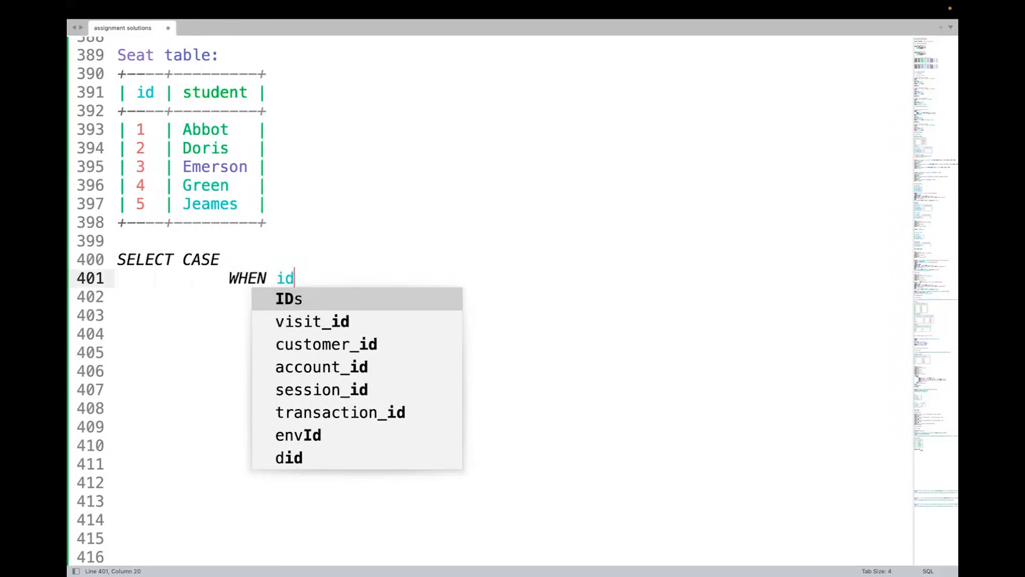
{"action": "type", "text": "%2 ="}
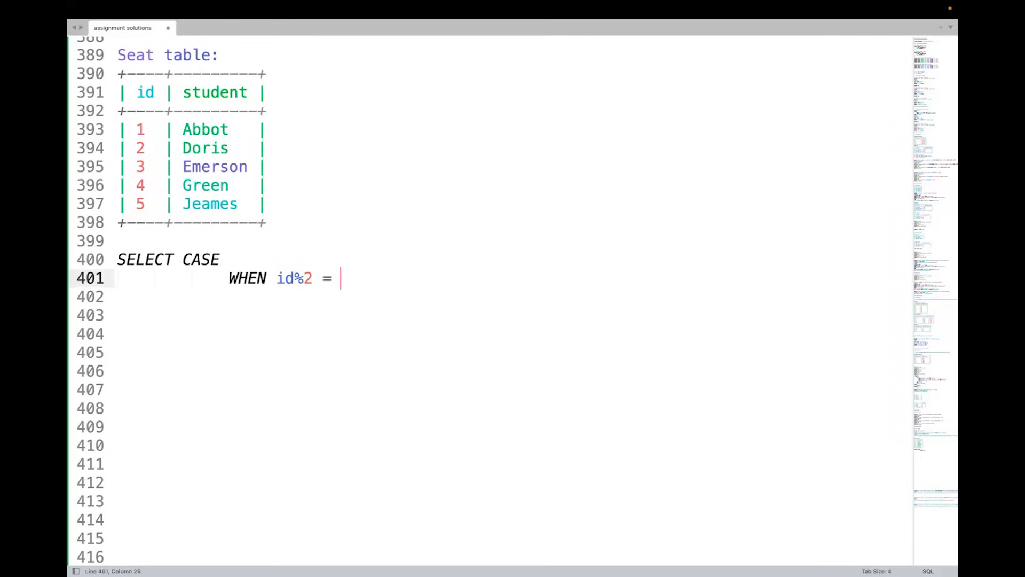
{"action": "type", "text": "1"}
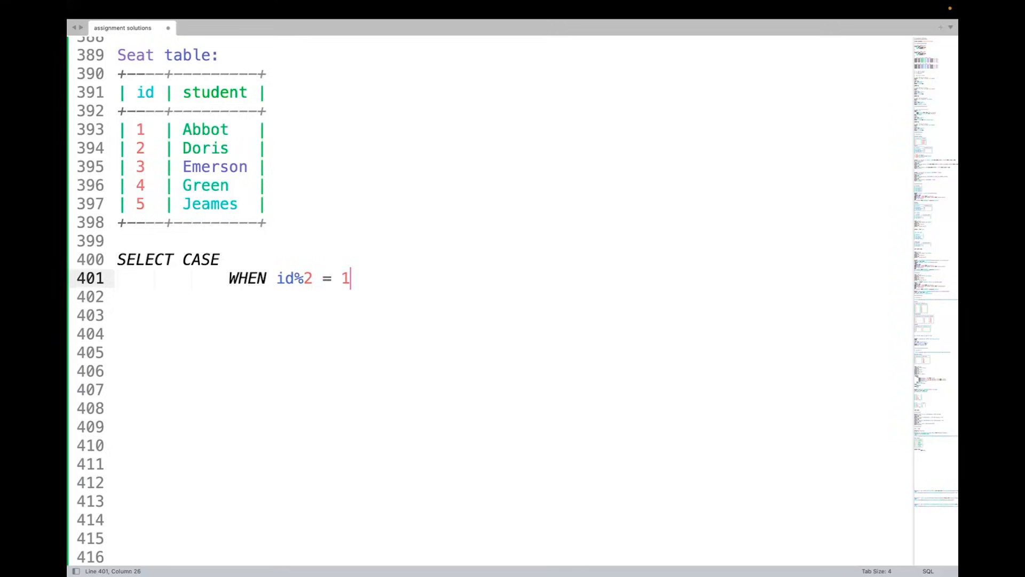
{"action": "left_click", "coordinate": [138, 129]}
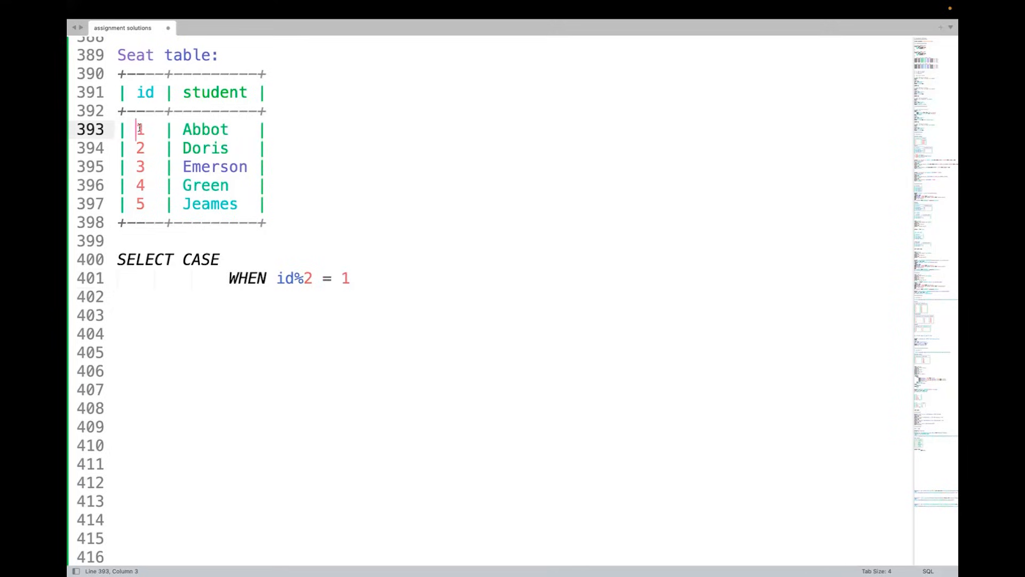
{"action": "left_click", "coordinate": [273, 278]}
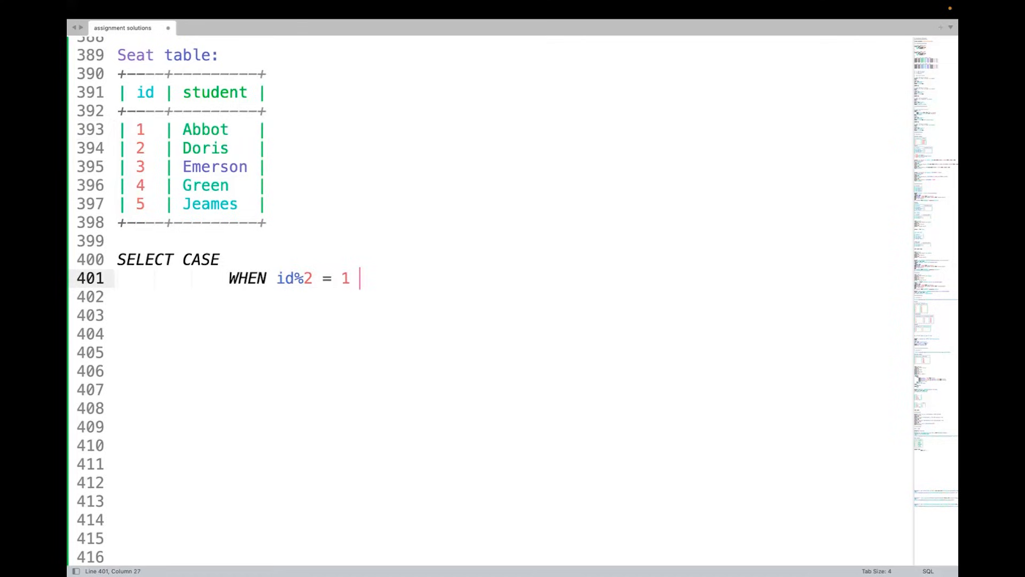
Complete the branch as AND id < (select max(id) from seat) THEN id + 1.
{"action": "type", "text": "AND"}
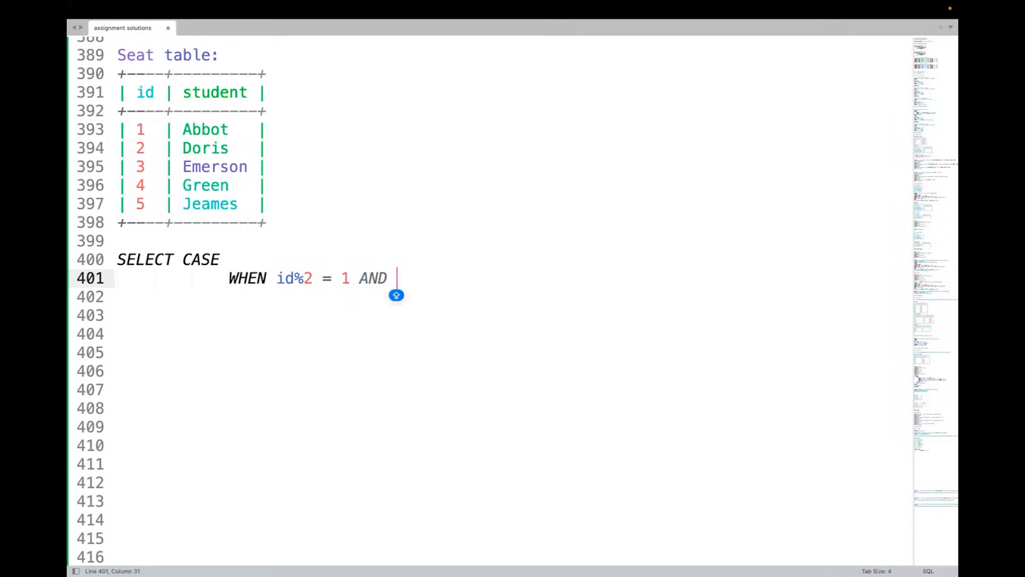
{"action": "type", "text": "id <"}
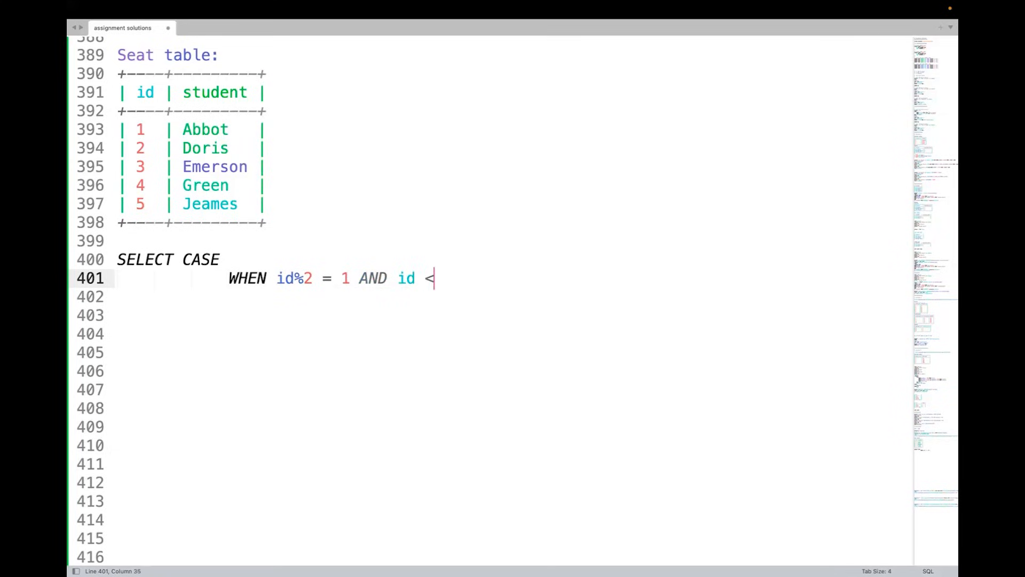
{"action": "type", "text": "(ma"}
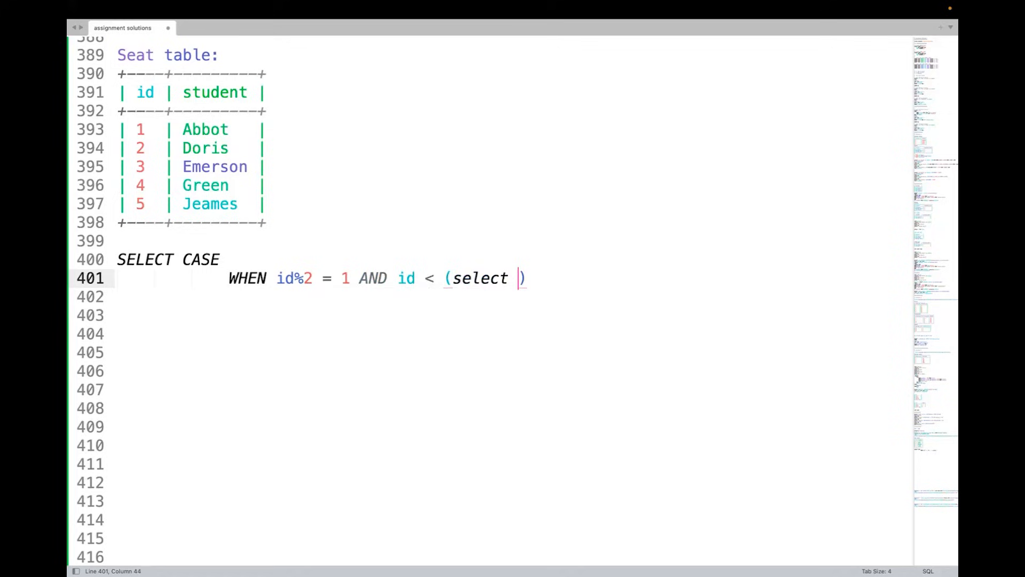
{"action": "type", "text": "max("}
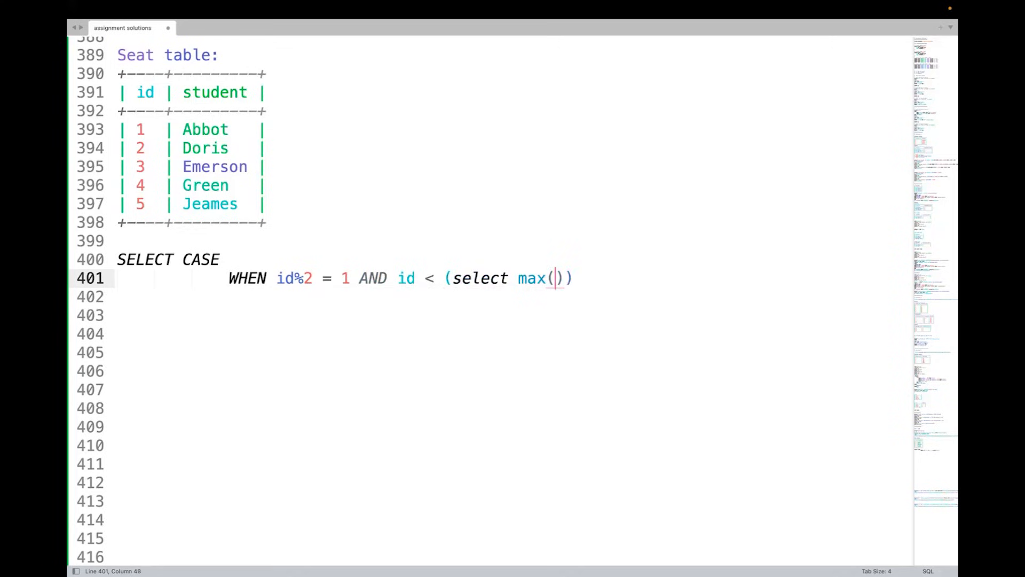
{"action": "type", "text": "id) from seat"}
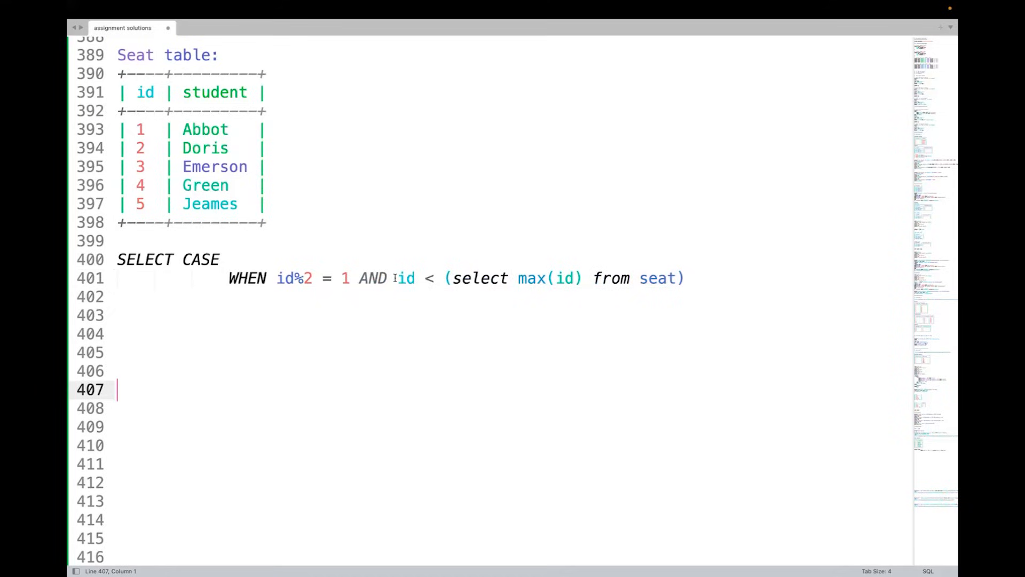
{"action": "left_click", "coordinate": [417, 278]}
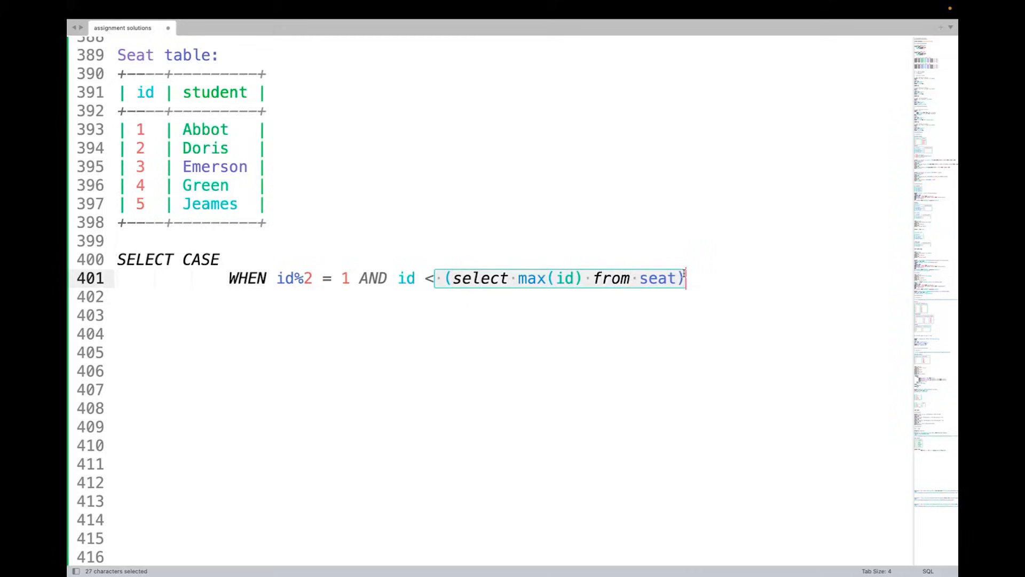
{"action": "left_click", "coordinate": [693, 278]}
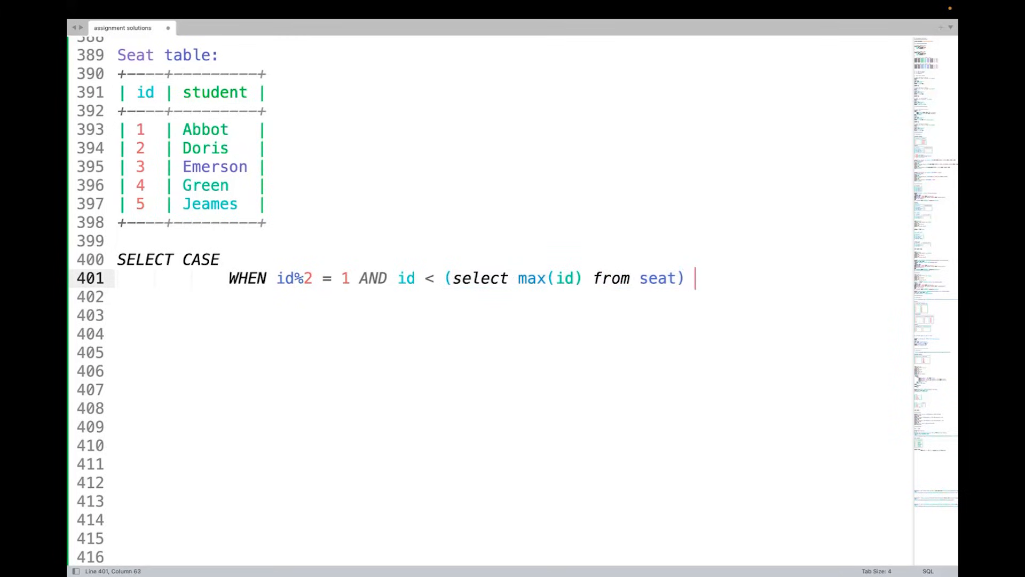
{"action": "type", "text": "T"}
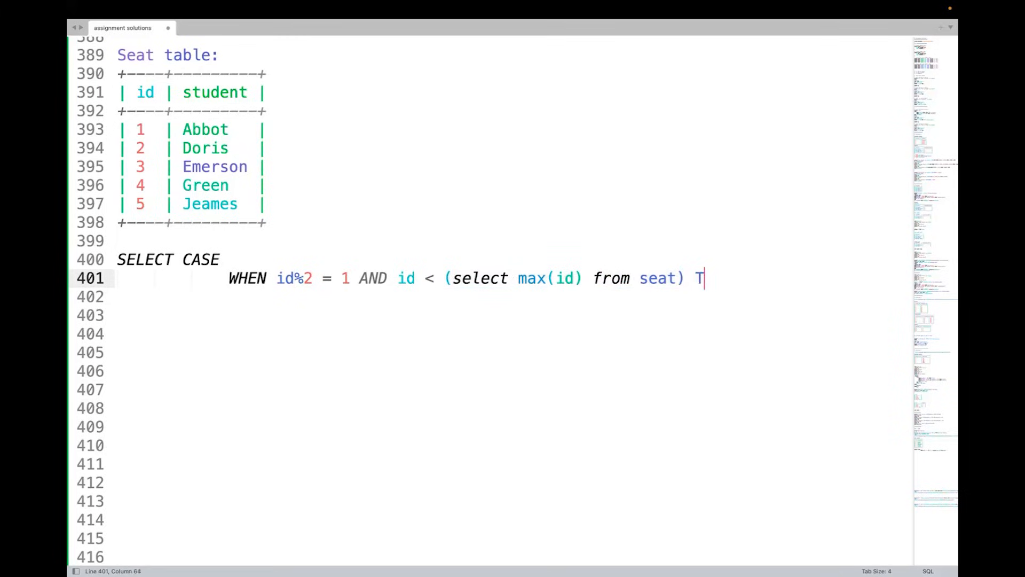
{"action": "type", "text": "HEN i"}
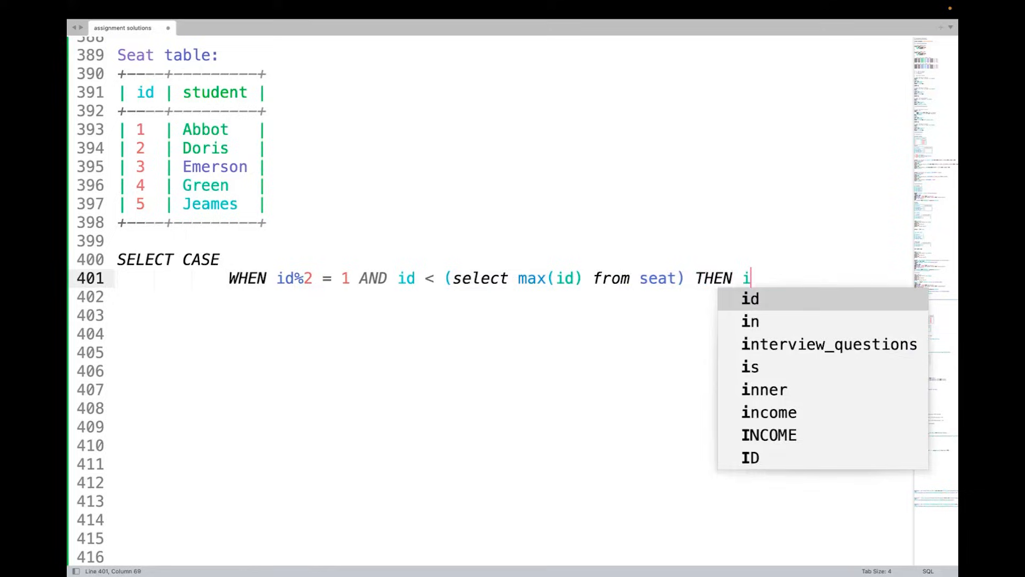
{"action": "type", "text": "d + 1"}
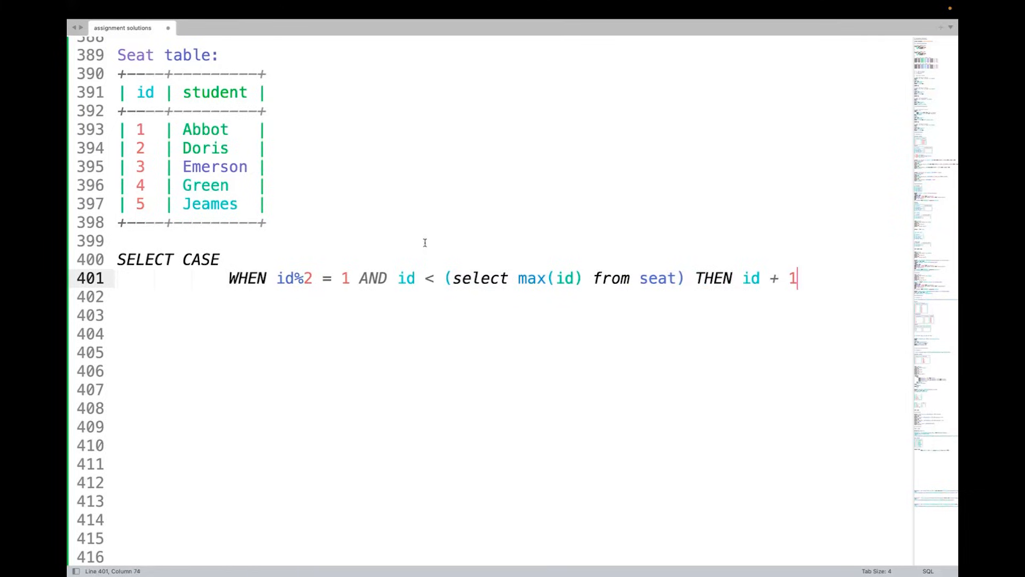
{"action": "double_click", "coordinate": [138, 129]}
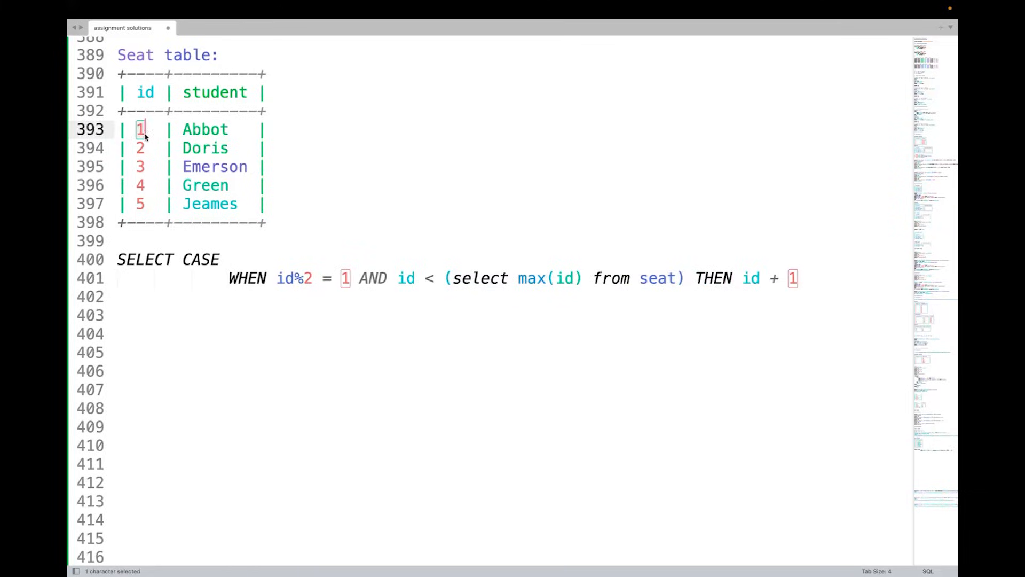
{"action": "mouse_move", "coordinate": [142, 190]}
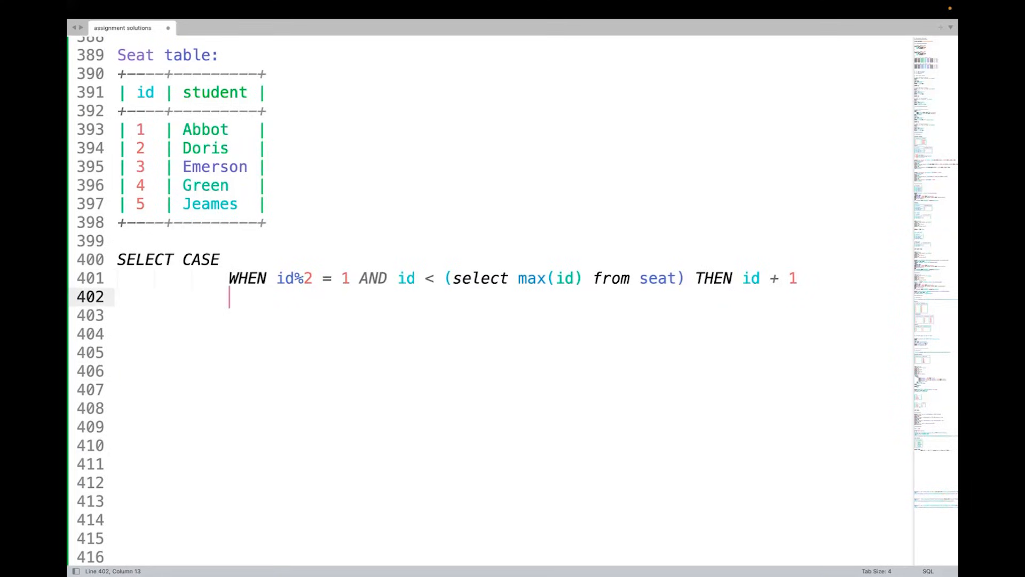
Add the even branch WHEN id % 2 = 0 THEN id - 1 and begin the ELSE line.
{"action": "type", "text": "W"}
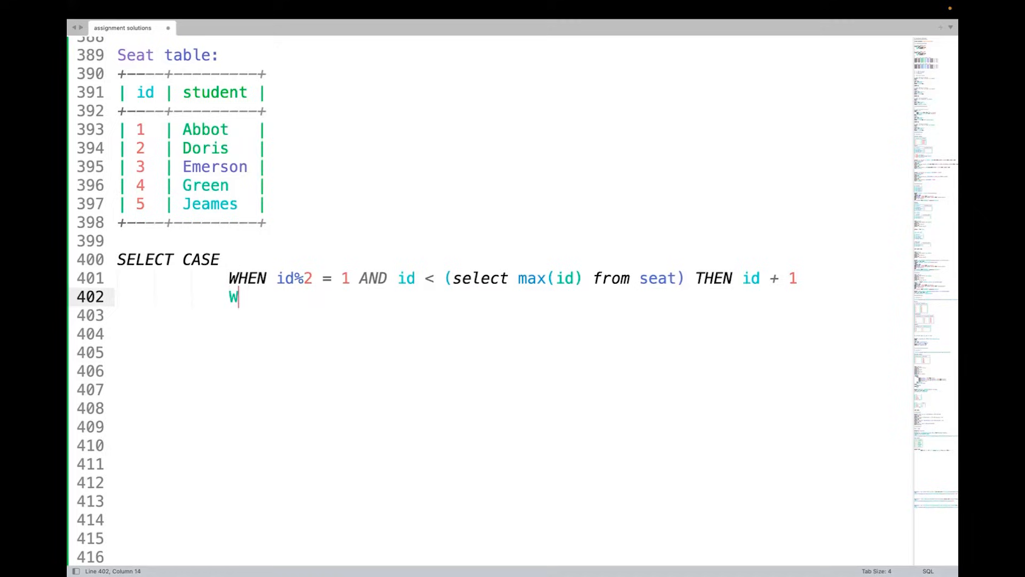
{"action": "type", "text": "HEN ID"}
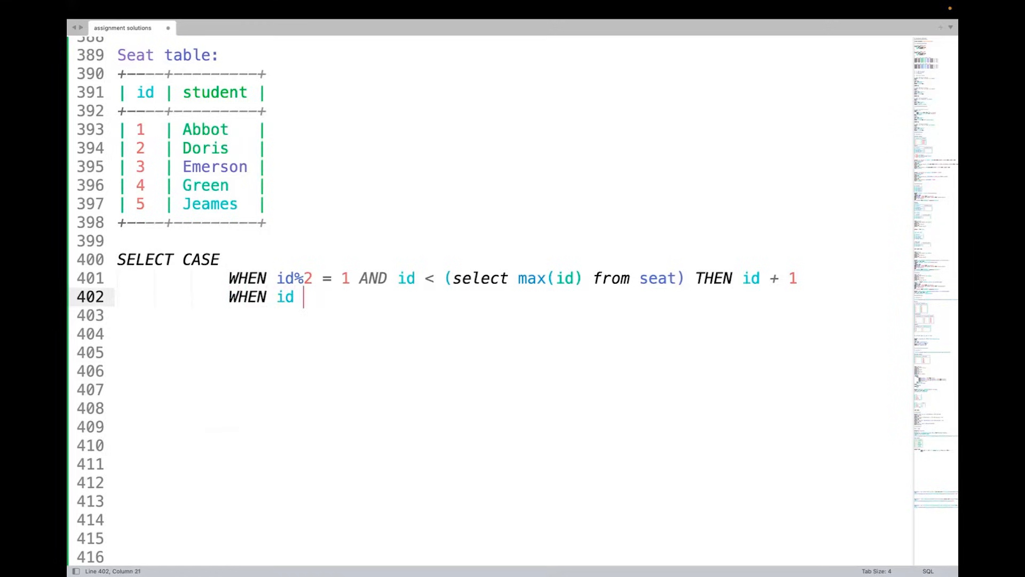
{"action": "mouse_move", "coordinate": [782, 261]}
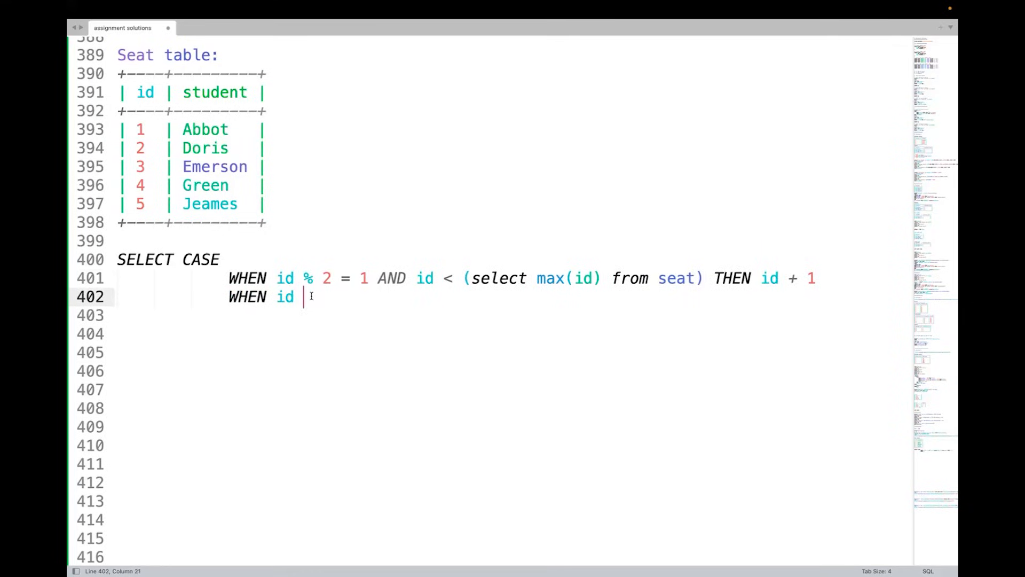
{"action": "type", "text": "% 2"}
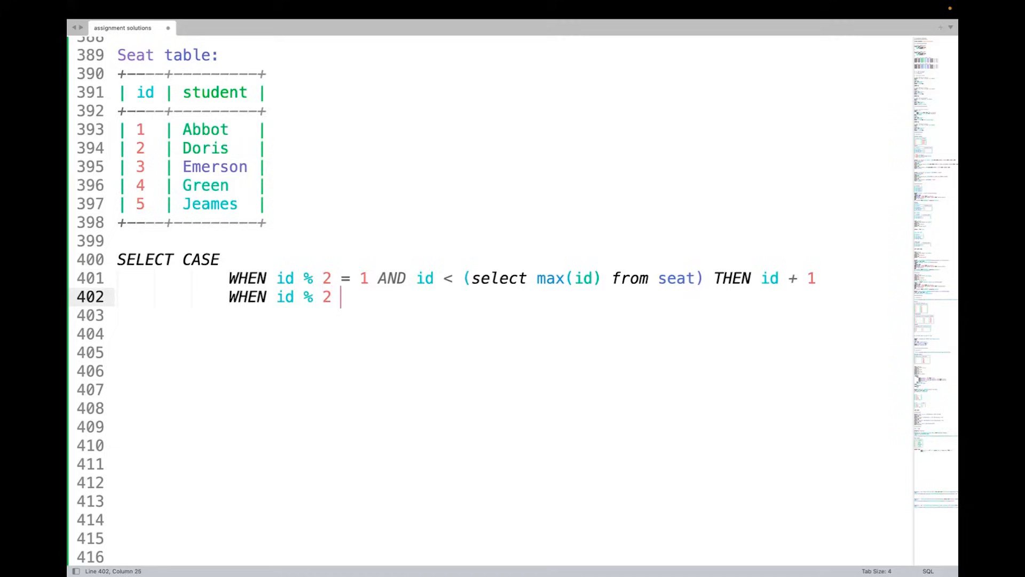
{"action": "type", "text": "= 0 THEN id"}
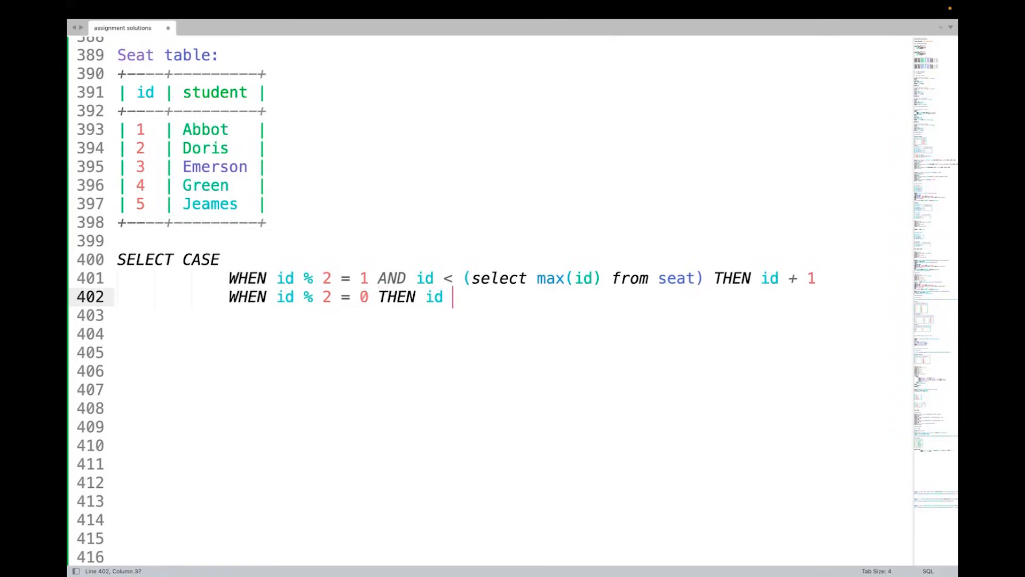
{"action": "type", "text": "- 1"}
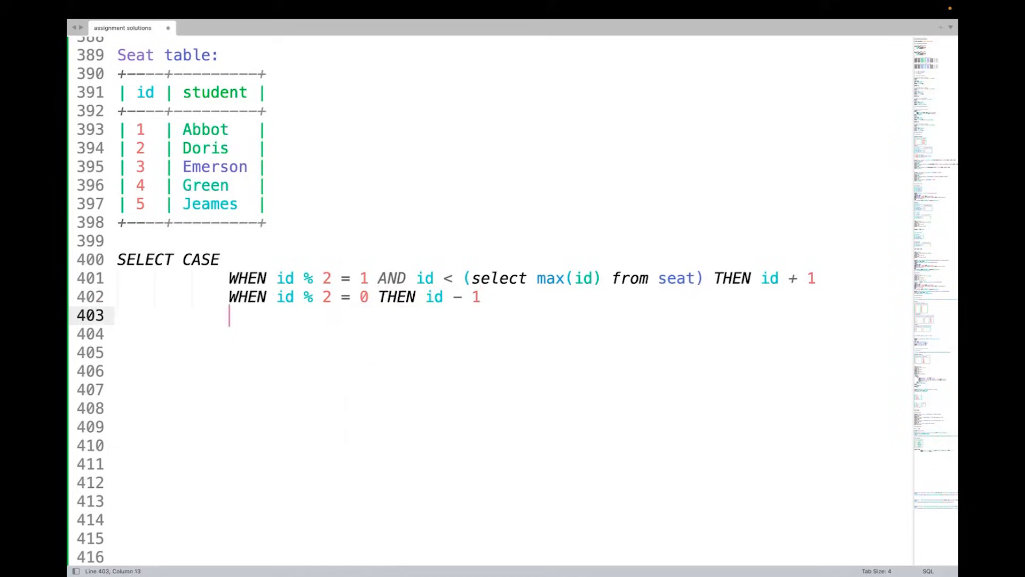
{"action": "type", "text": "ELSE"}
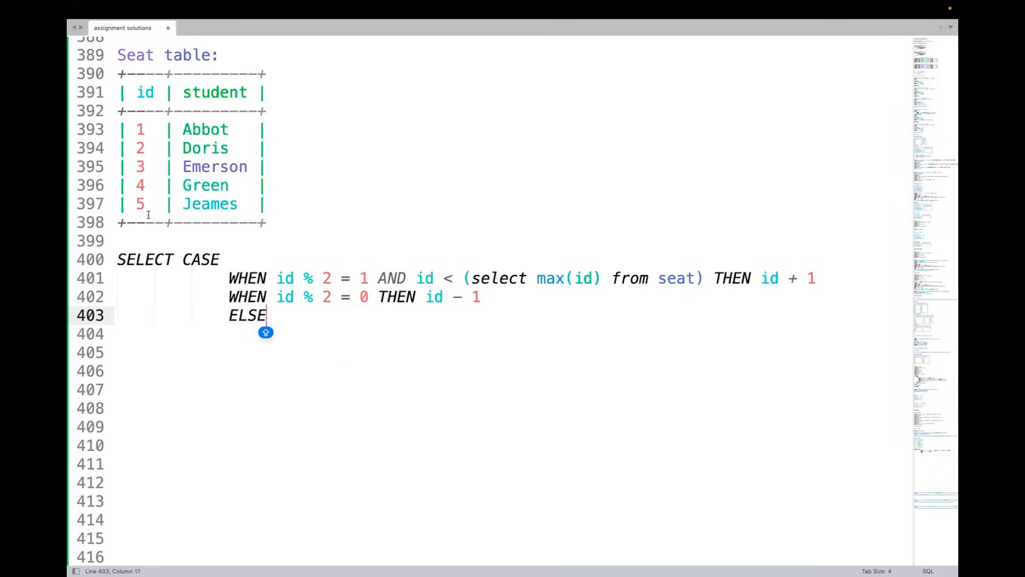
Make the ELSE branch return id unchanged, referencing the last row id 5 Jeames.
{"action": "left_click_drag", "start_coordinate": [266, 314], "coordinate": [137, 204]}
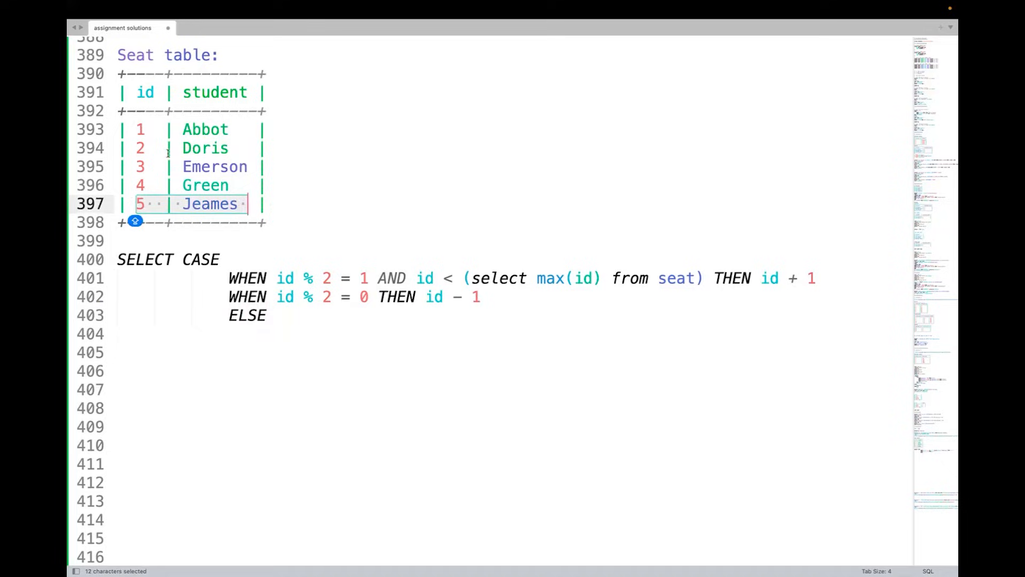
{"action": "left_click", "coordinate": [320, 278]}
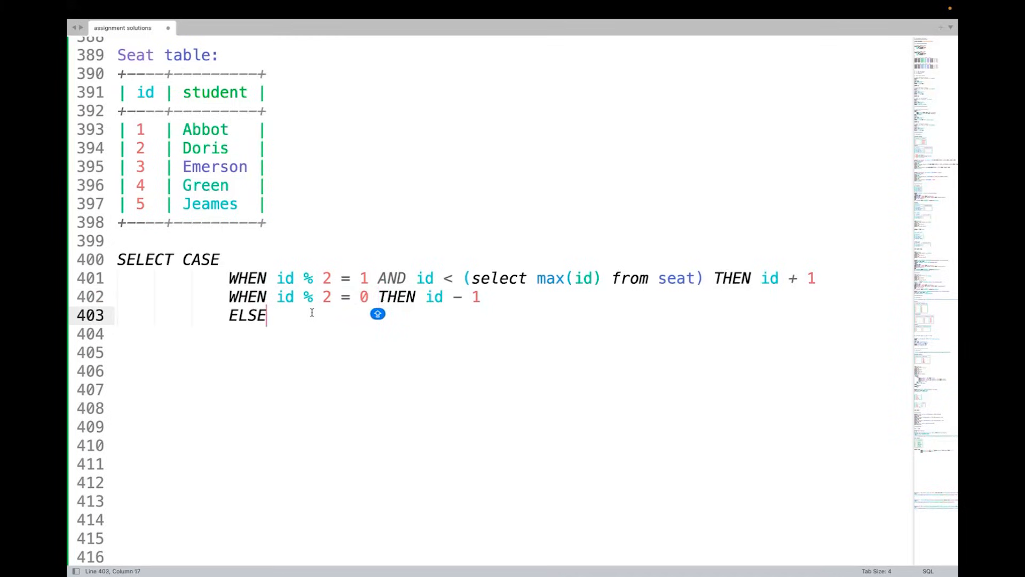
{"action": "mouse_move", "coordinate": [298, 213]}
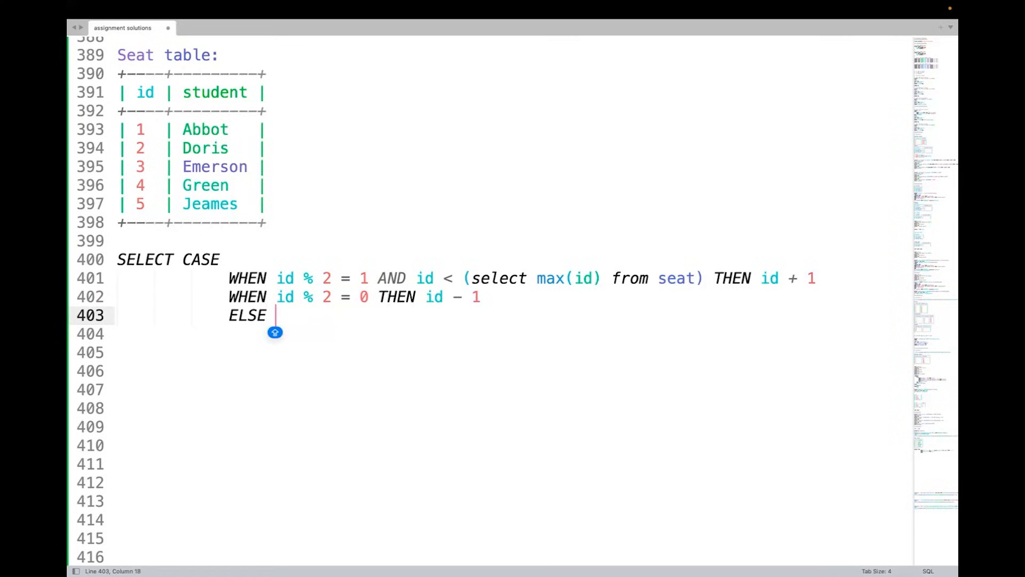
{"action": "type", "text": "id"}
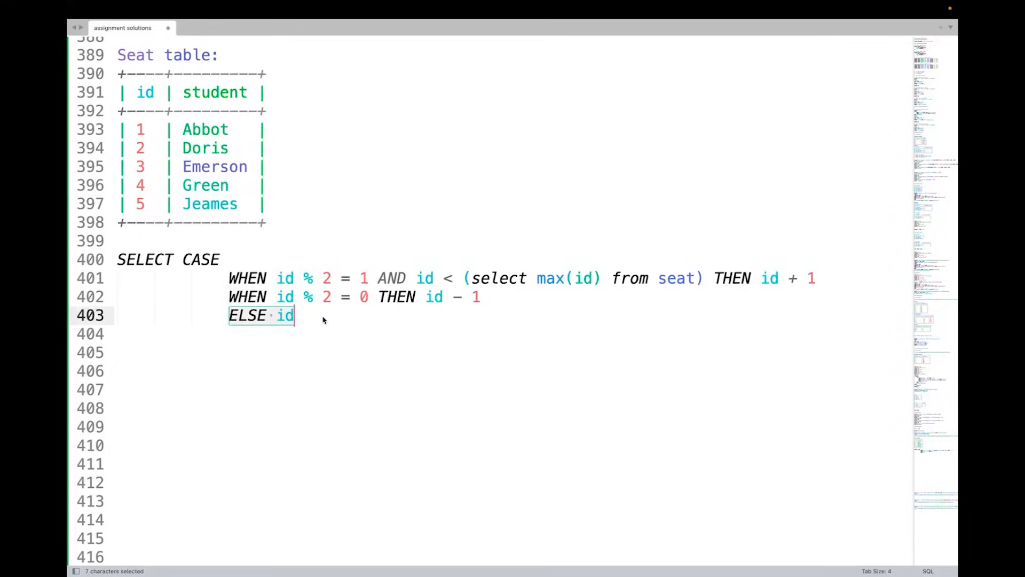
{"action": "left_click", "coordinate": [294, 315]}
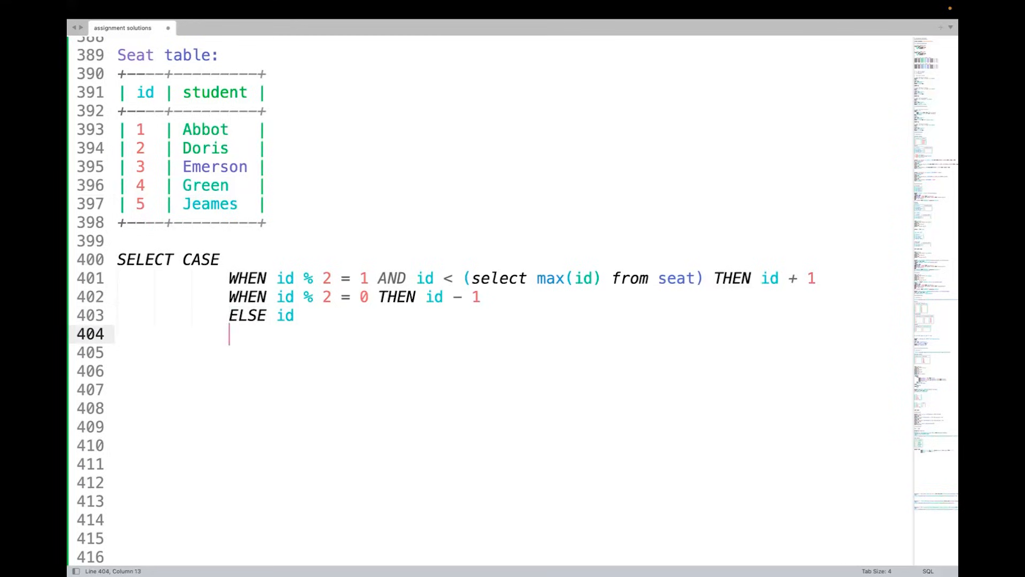
Close the CASE expression as END AS id, student.
{"action": "type", "text": "END AS id"}
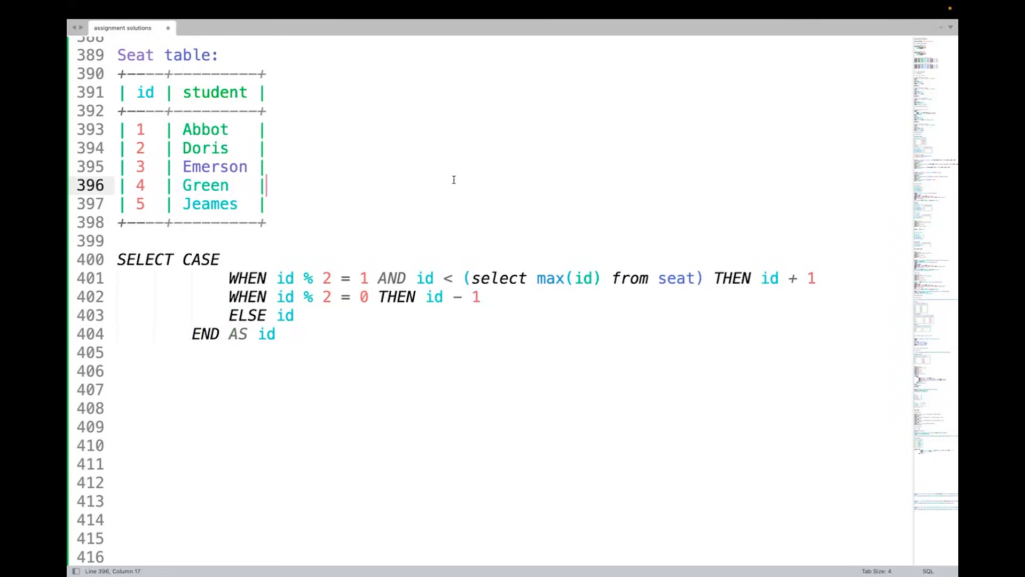
{"action": "mouse_move", "coordinate": [413, 228]}
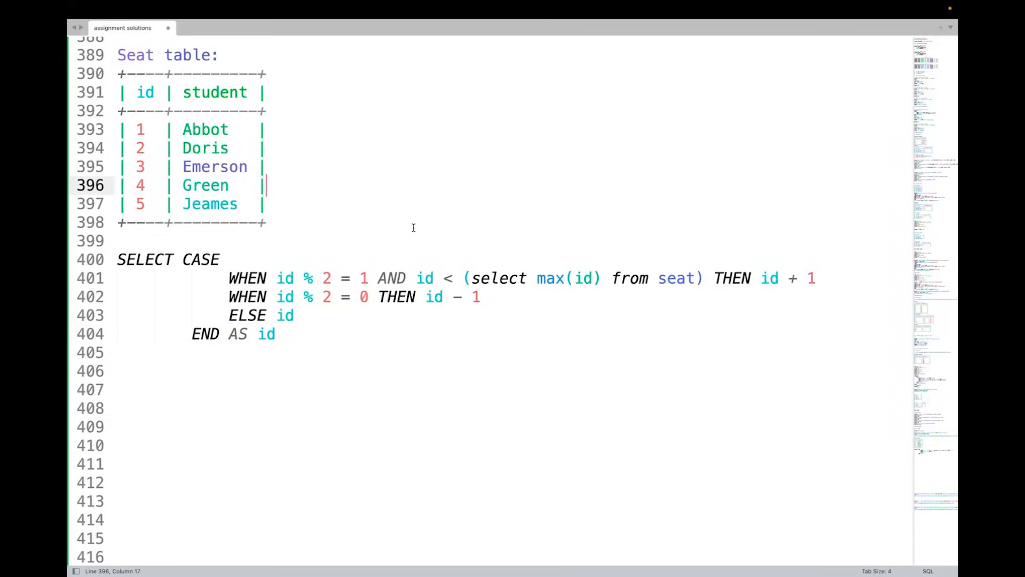
{"action": "left_click", "coordinate": [275, 333]}
{"action": "type", "text": ","}
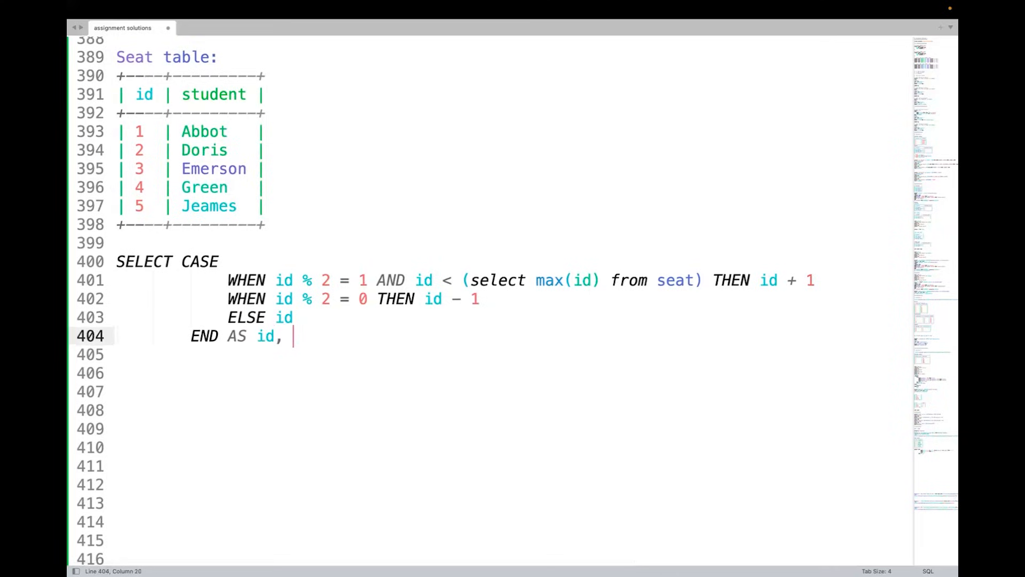
{"action": "type", "text": "student"}
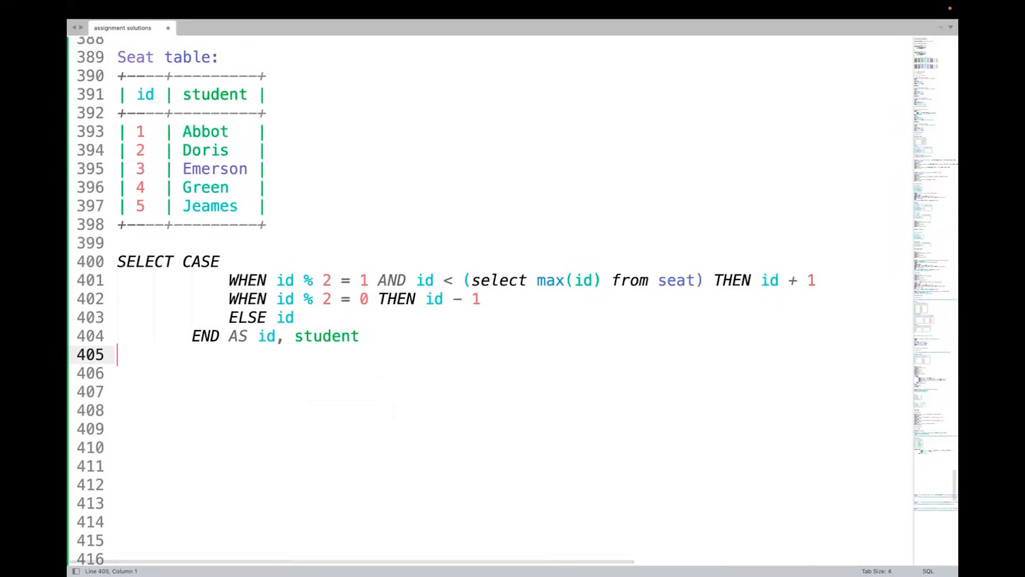
Finish the query with FROM seat and ORDER BY id.
{"action": "type", "text": "FROM"}
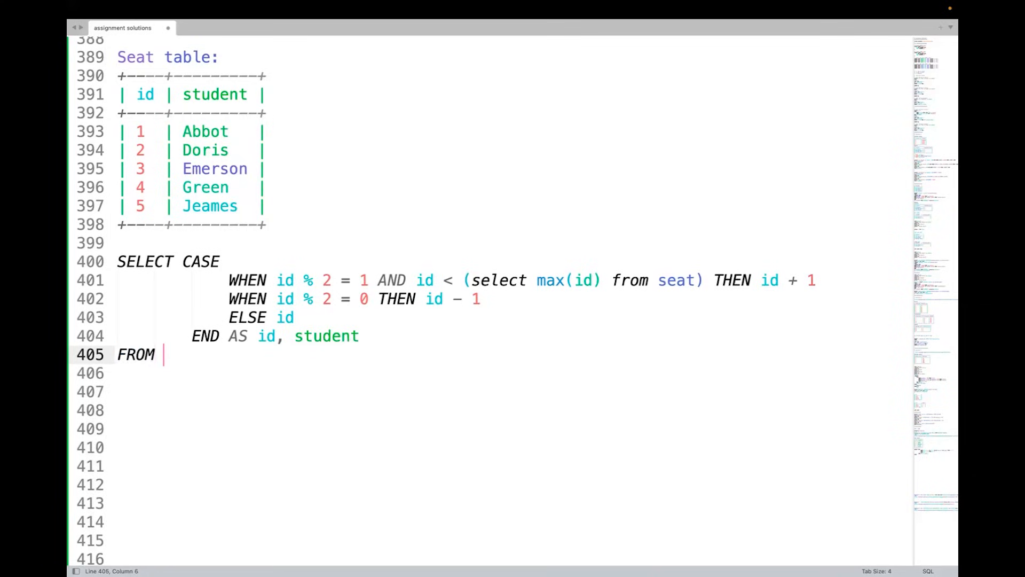
{"action": "type", "text": "seat"}
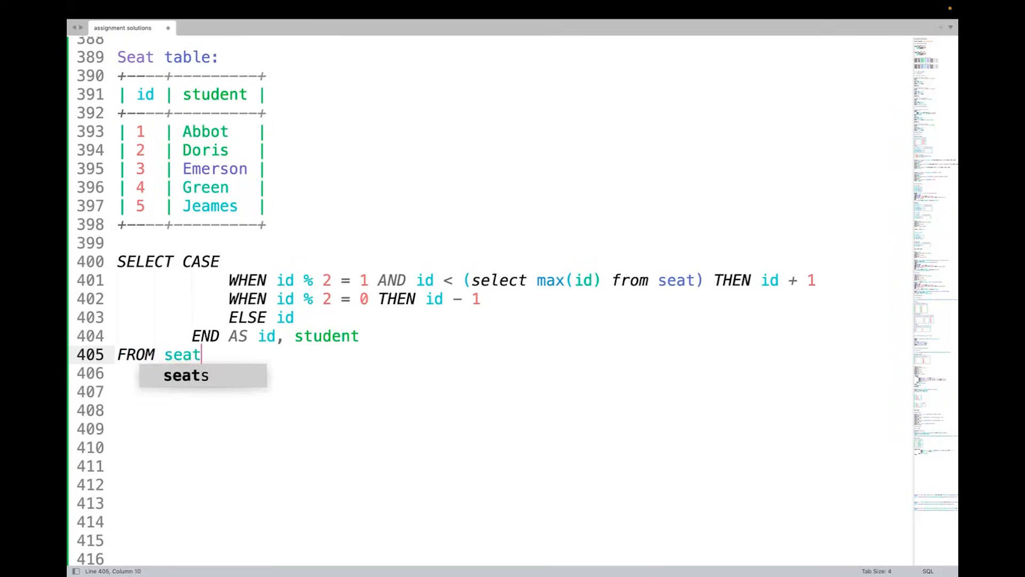
{"action": "mouse_move", "coordinate": [277, 352]}
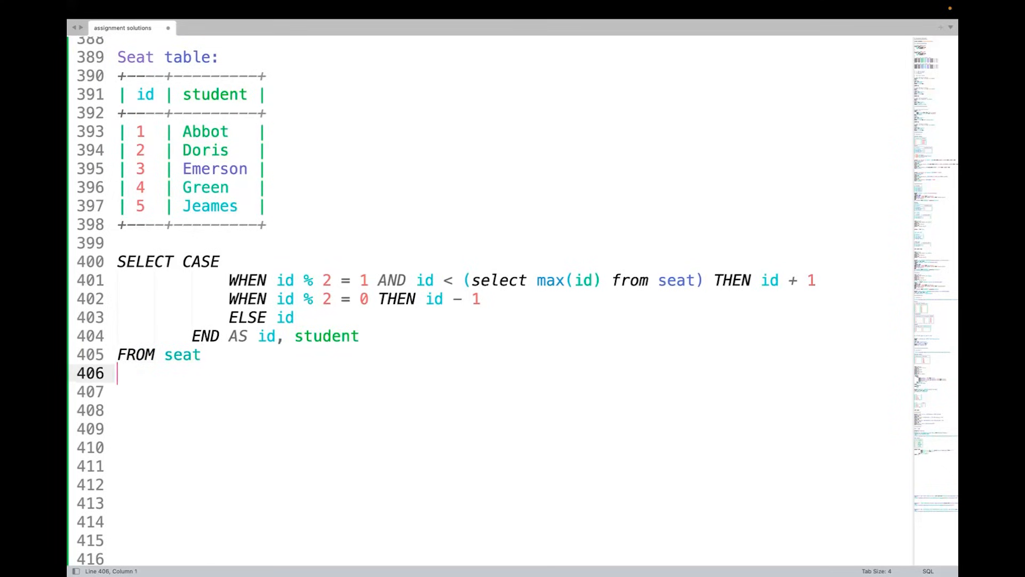
{"action": "scroll", "scroll_direction": "up", "scroll_amount": 3}
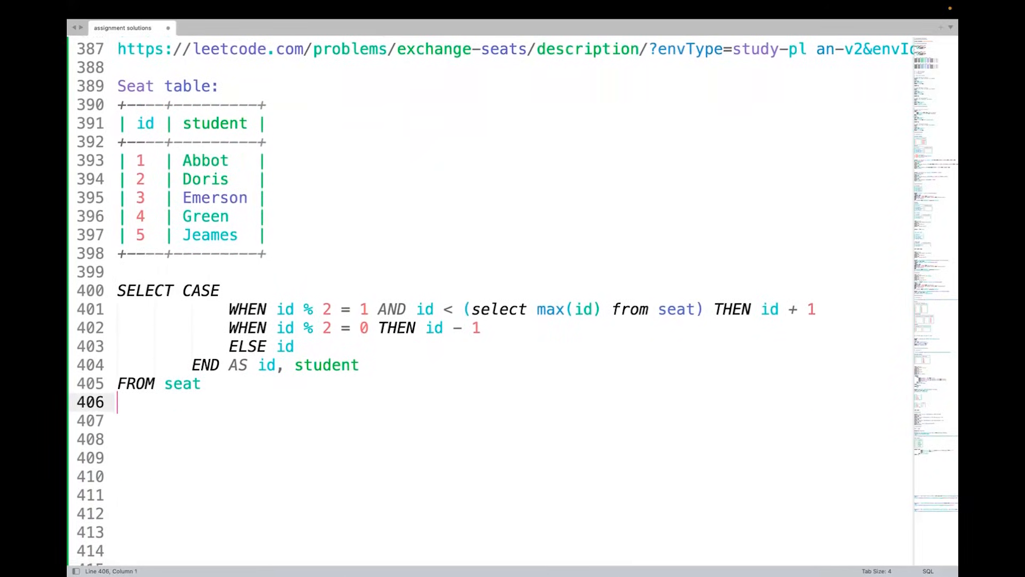
{"action": "type", "text": "ORDER BY id;"}
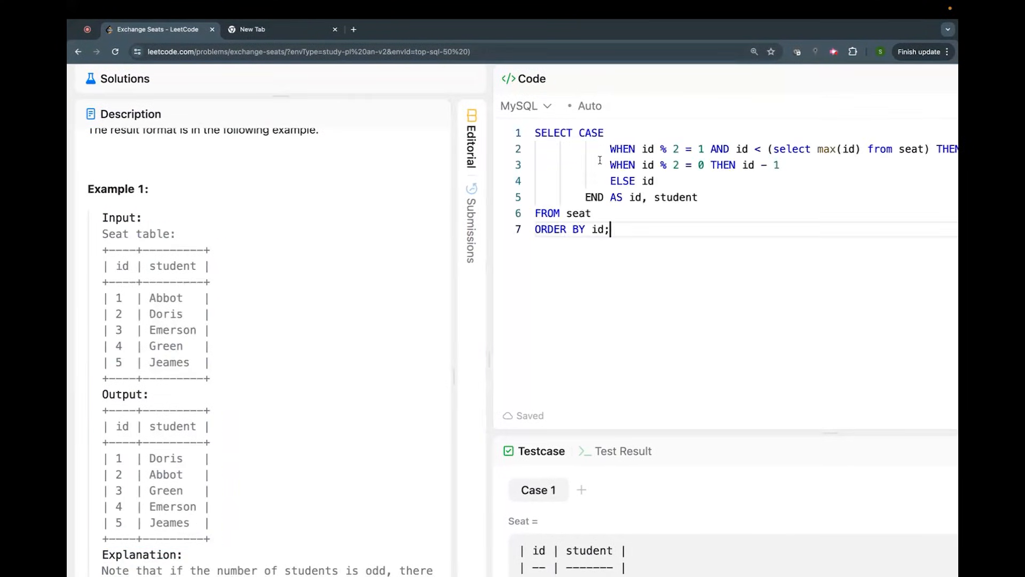
Run the query in LeetCode and review the Accepted result: Doris, Abbot, Green, Emerson, Jeames.
{"action": "key", "text": "ctrl+a"}
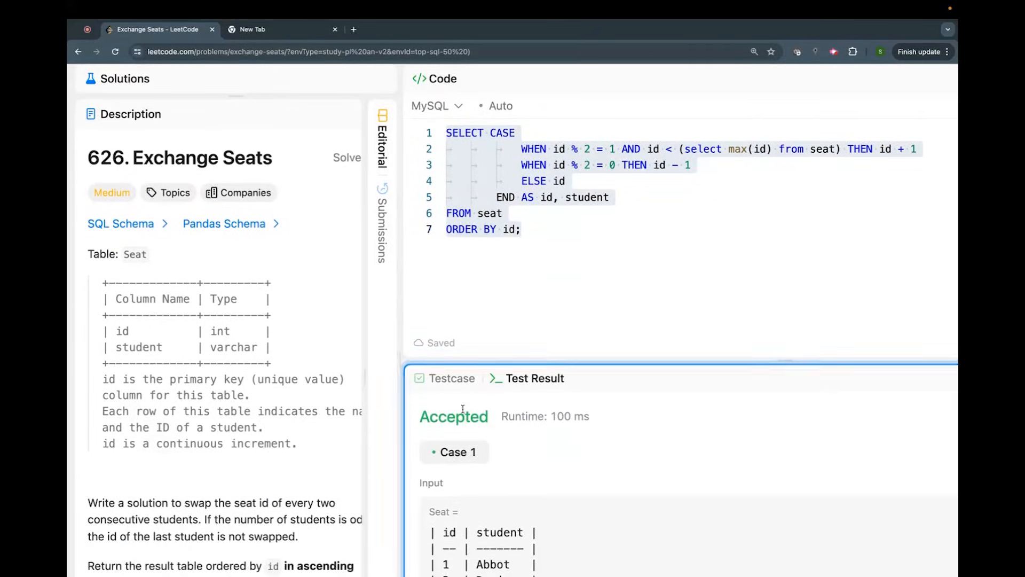
{"action": "scroll", "scroll_direction": "down", "scroll_amount": 3}
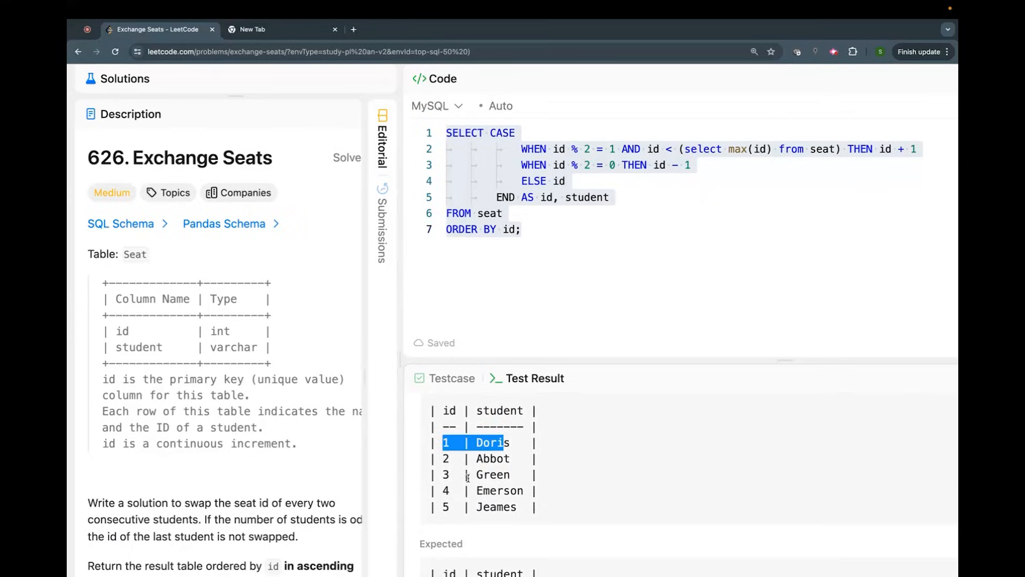
{"action": "mouse_move", "coordinate": [487, 513]}
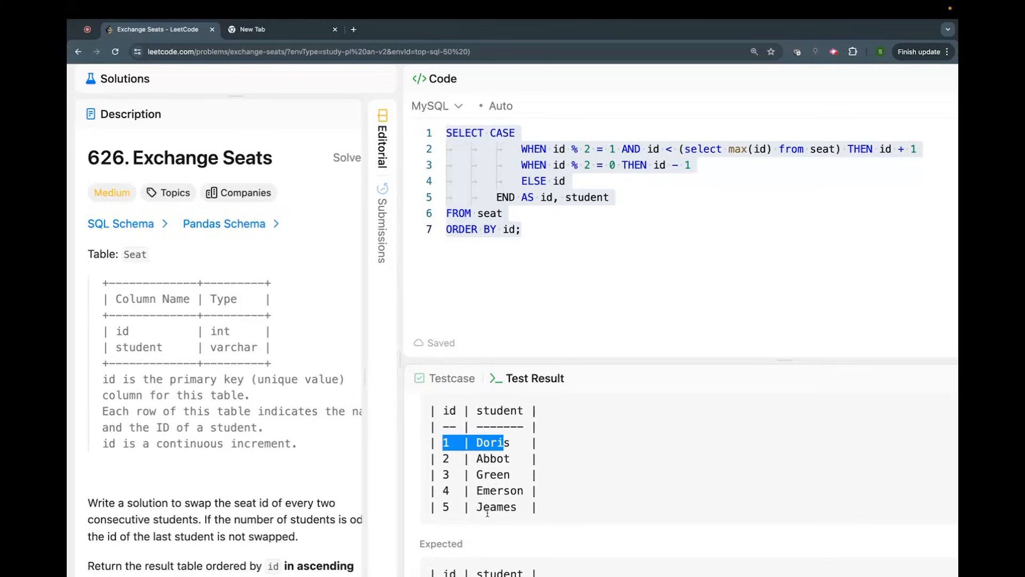
{"action": "mouse_move", "coordinate": [498, 516]}
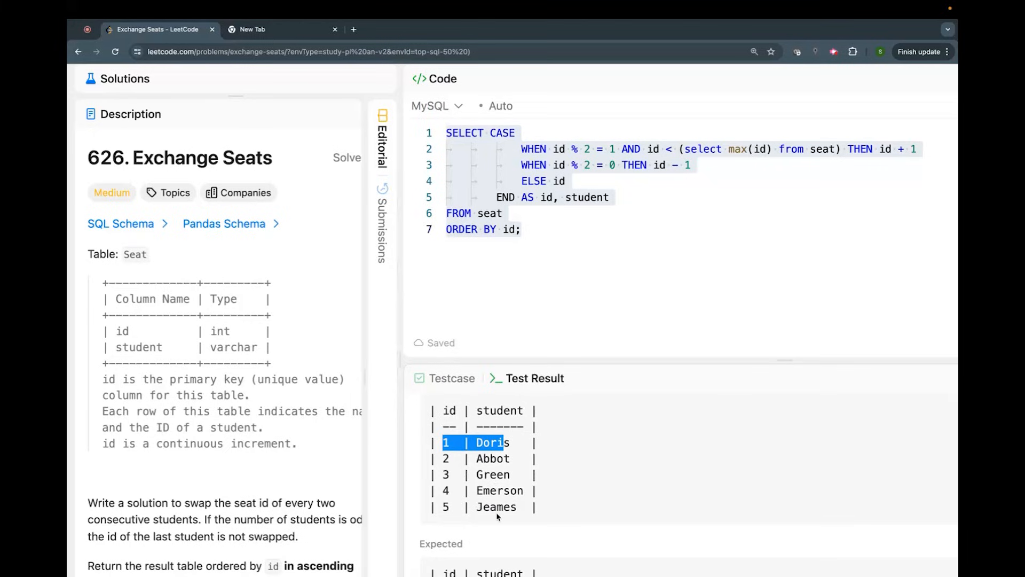
{"action": "mouse_move", "coordinate": [631, 352]}
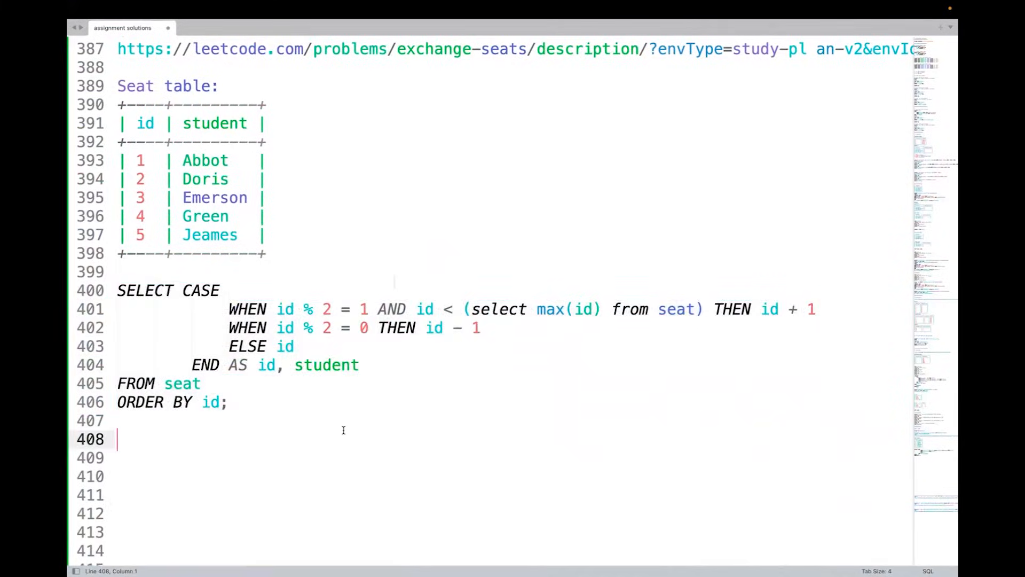
Scroll through the finished query ending with ORDER BY id; in the Sublime notes.
{"action": "scroll", "scroll_direction": "down", "scroll_amount": 3}
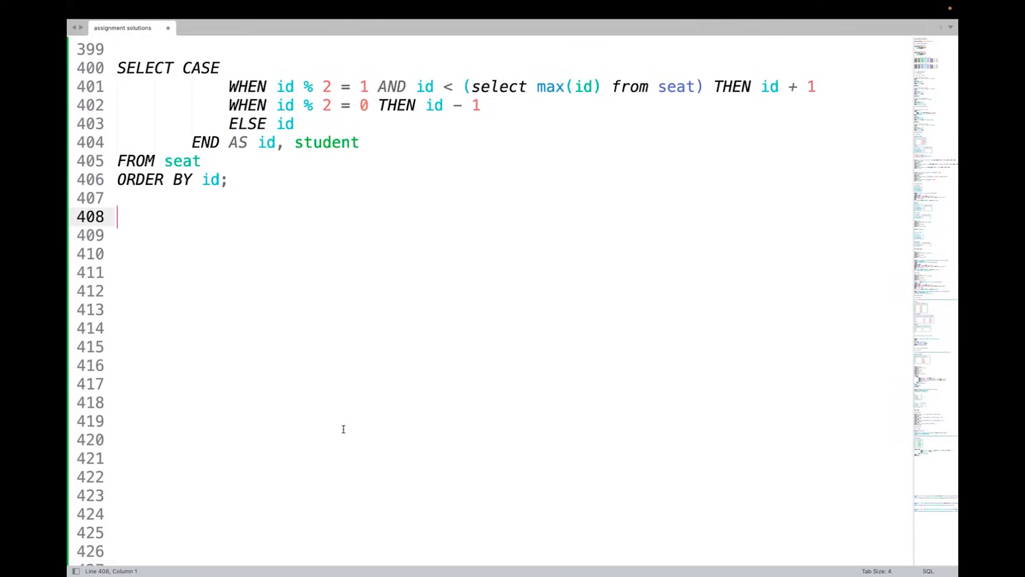
{"action": "scroll", "scroll_direction": "up", "scroll_amount": 3}
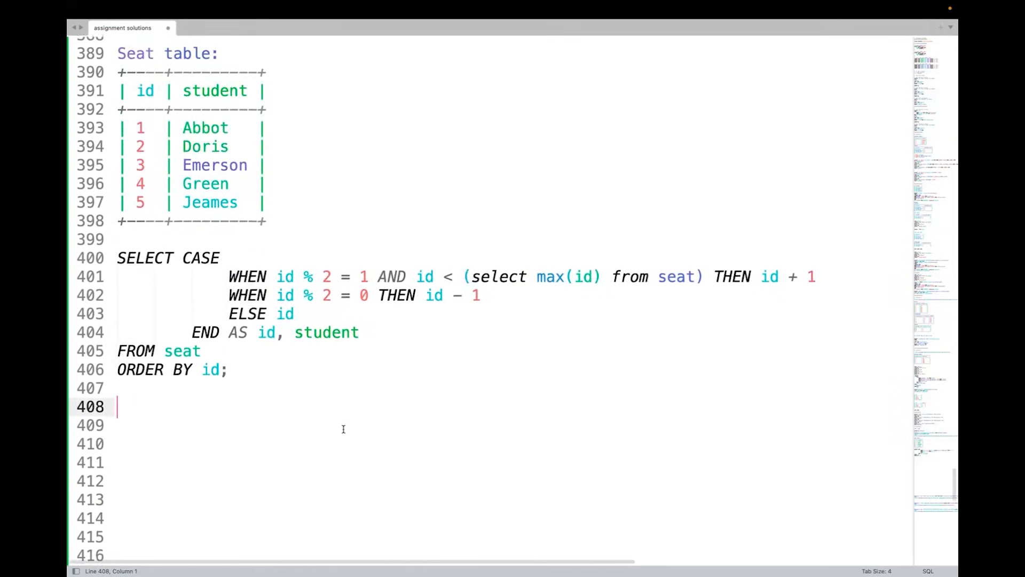
{"action": "scroll", "scroll_direction": "up", "scroll_amount": 3}
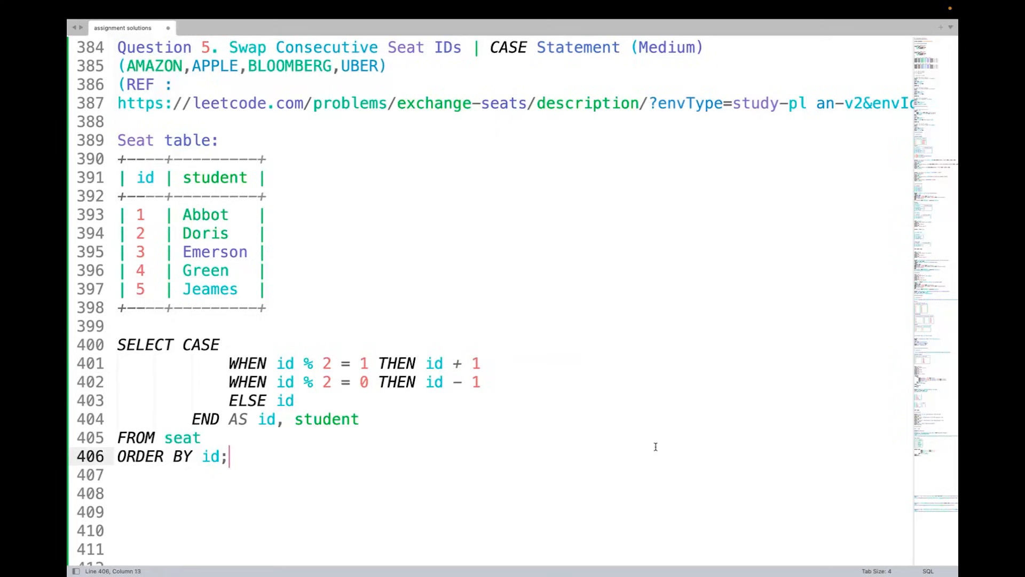
{"action": "mouse_move", "coordinate": [131, 213]}
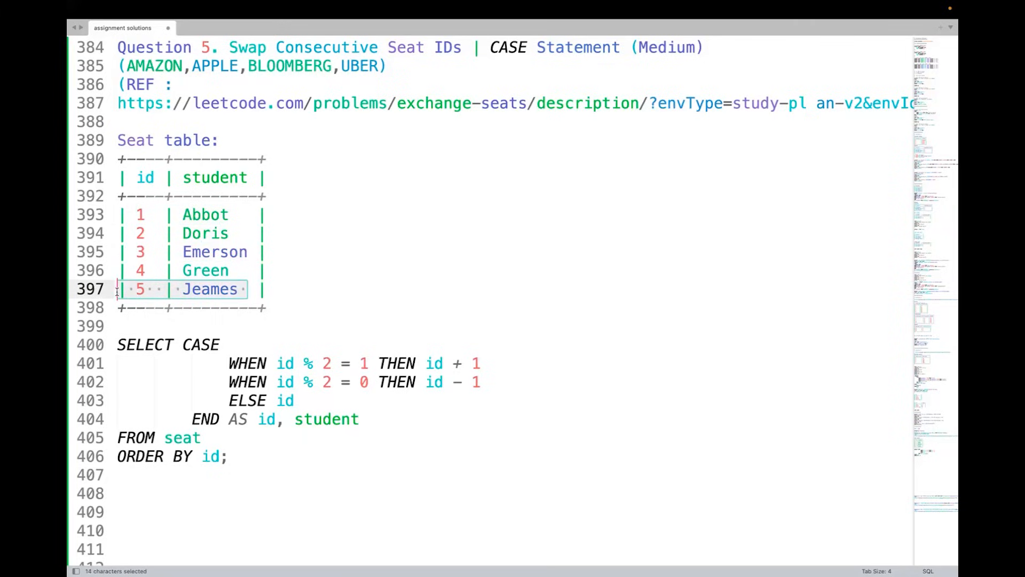
{"action": "left_click", "coordinate": [228, 363]}
{"action": "type", "text": "AND id < (select max(id) from seat) "}
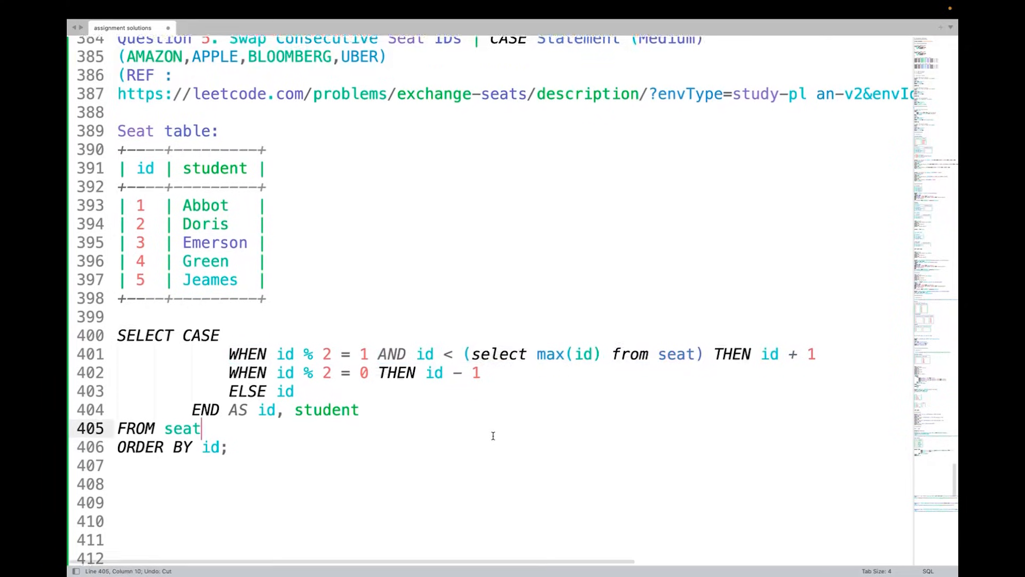
{"action": "scroll", "scroll_direction": "down", "scroll_amount": 3}
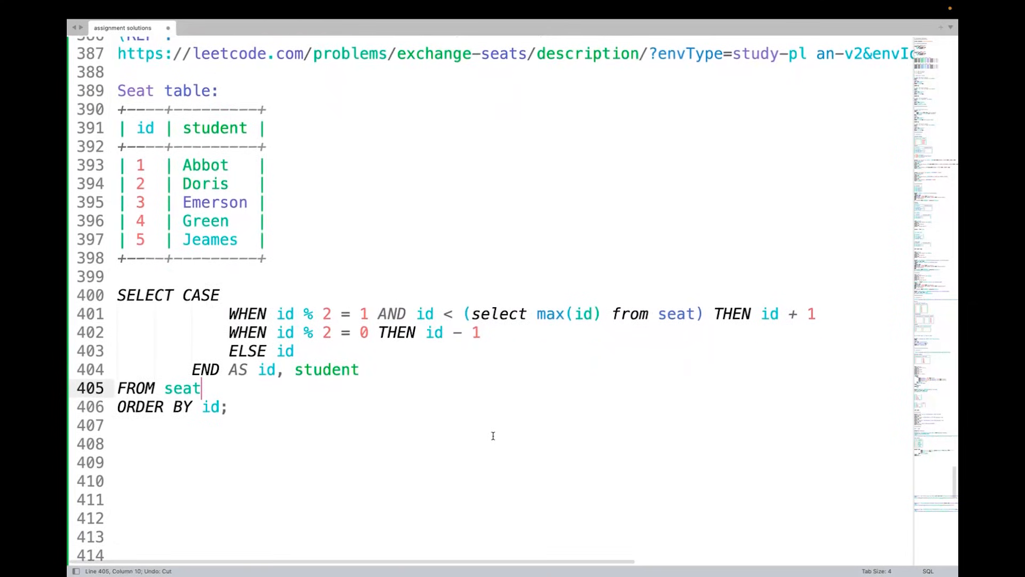
{"action": "scroll", "scroll_direction": "up", "scroll_amount": 3}
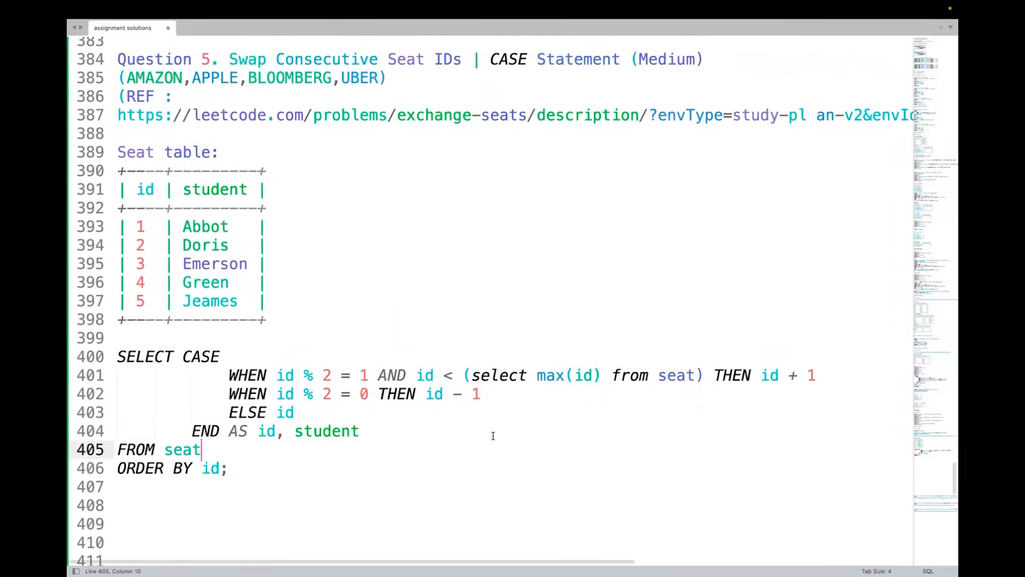